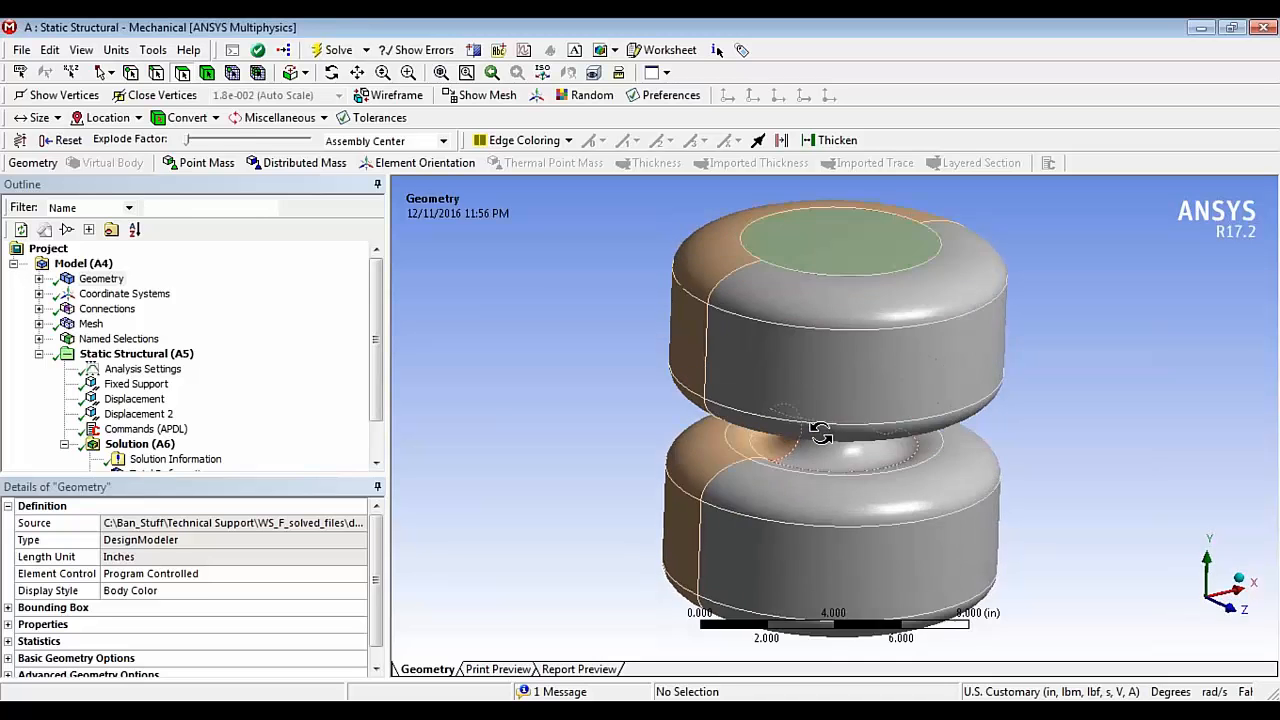
Step: Orbit the air cushion model to inspect the neck region and scroll the Outline
drag(820, 430, 815, 410)
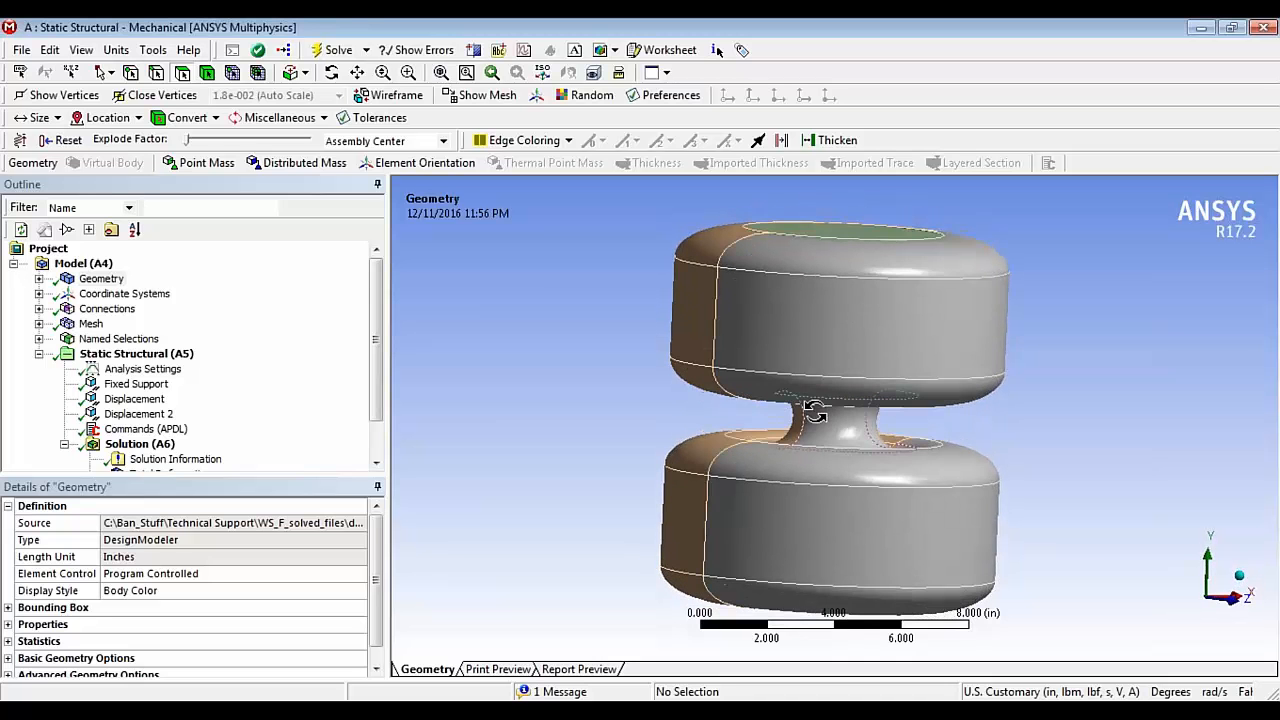
drag(815, 410, 800, 420)
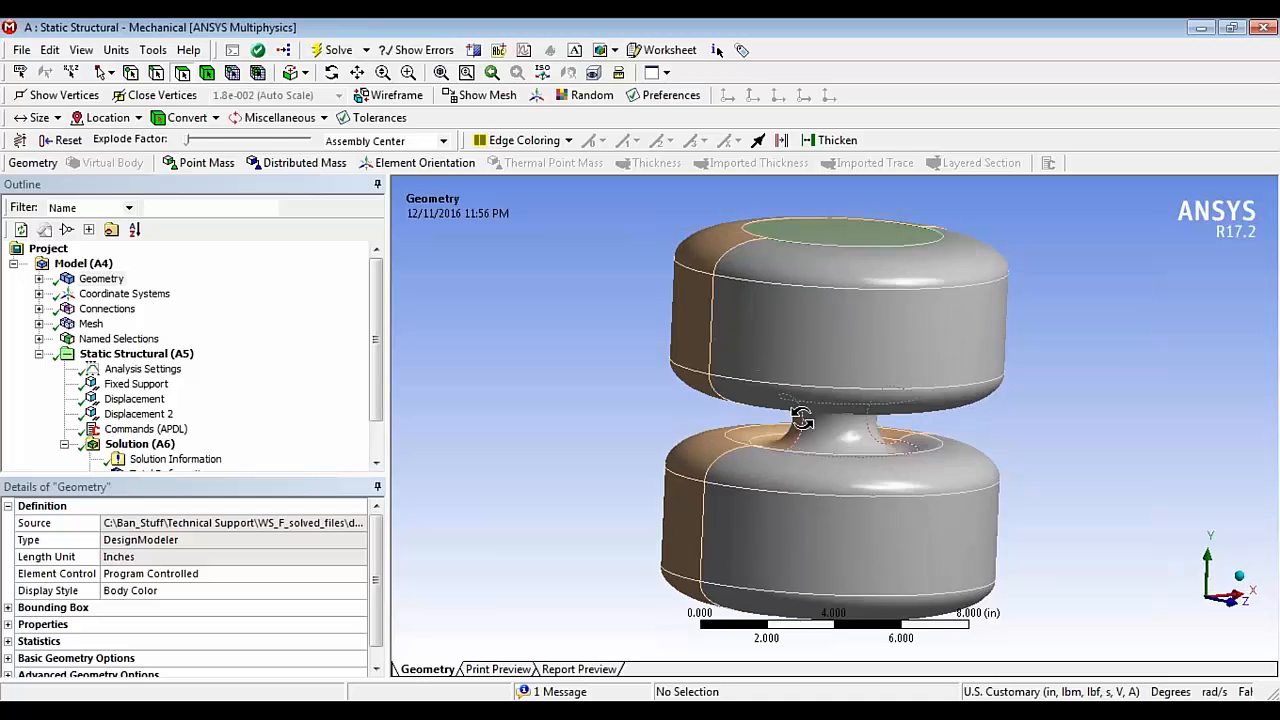
drag(800, 420, 860, 410)
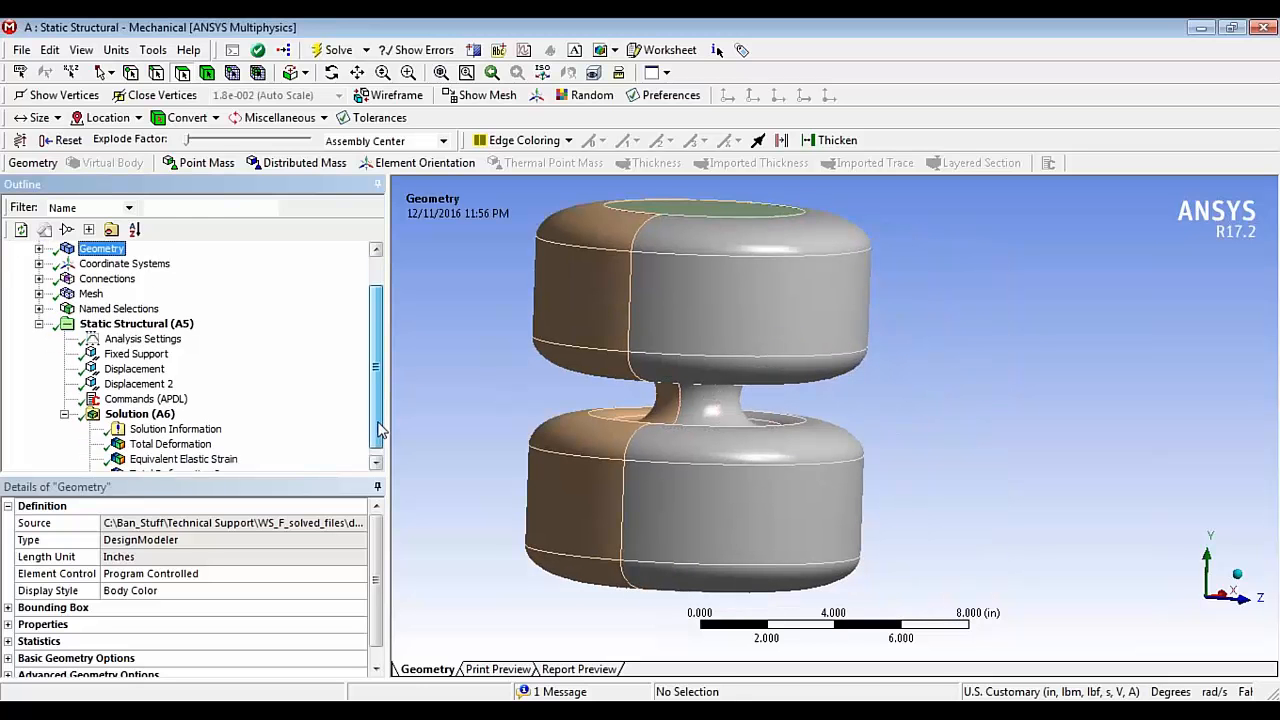
scroll(down, 3)
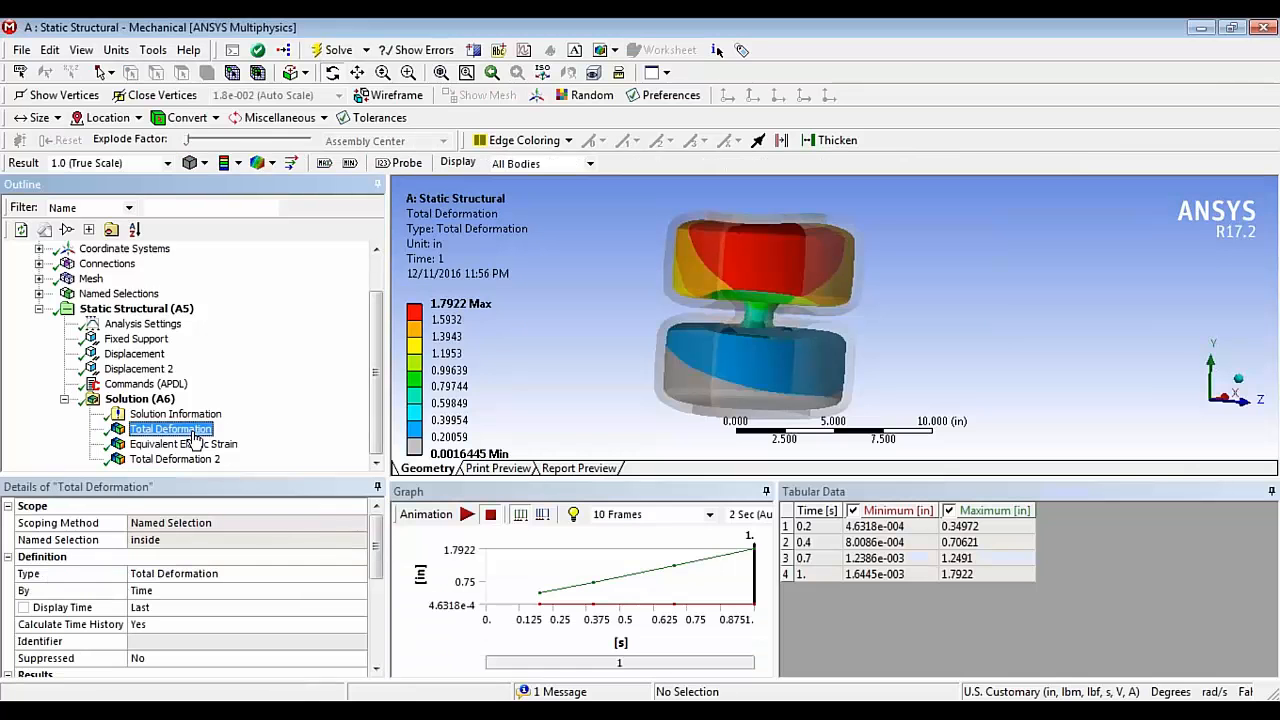
Step: Check Total Deformation's Export > STL File option, then return to the Air Cushion geometry body
right_click(170, 429)
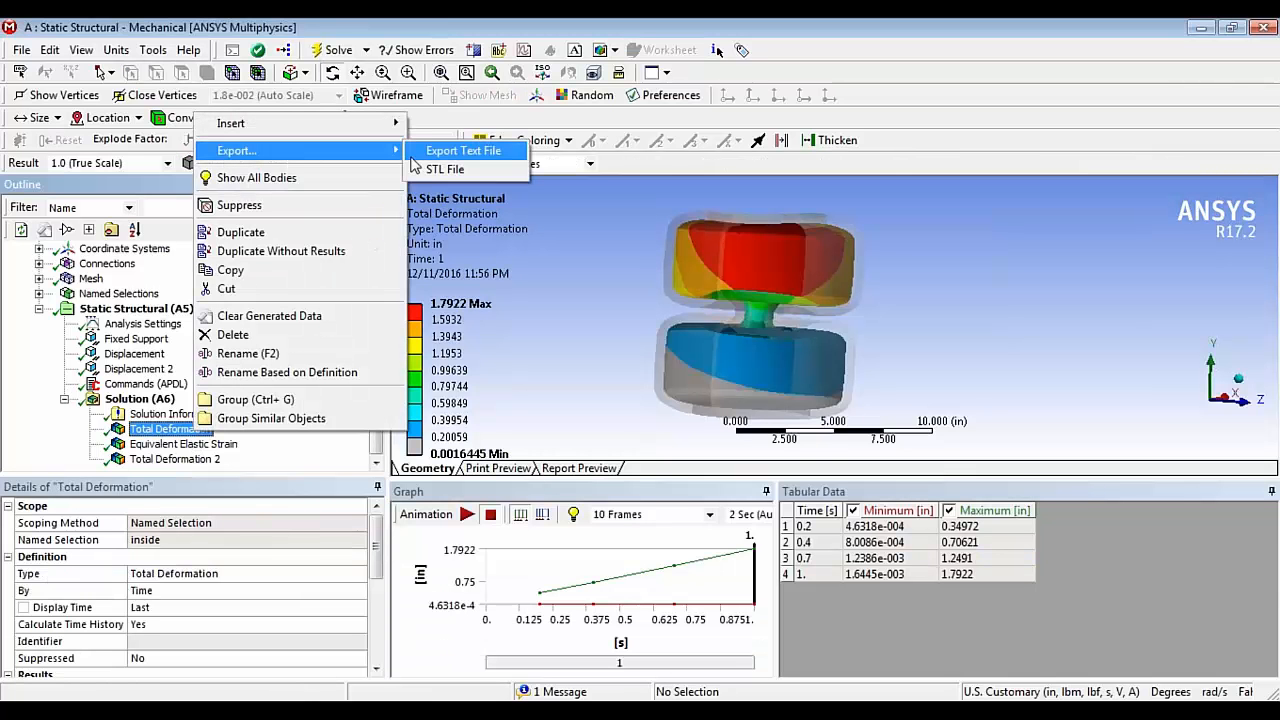
mouse_move(446, 169)
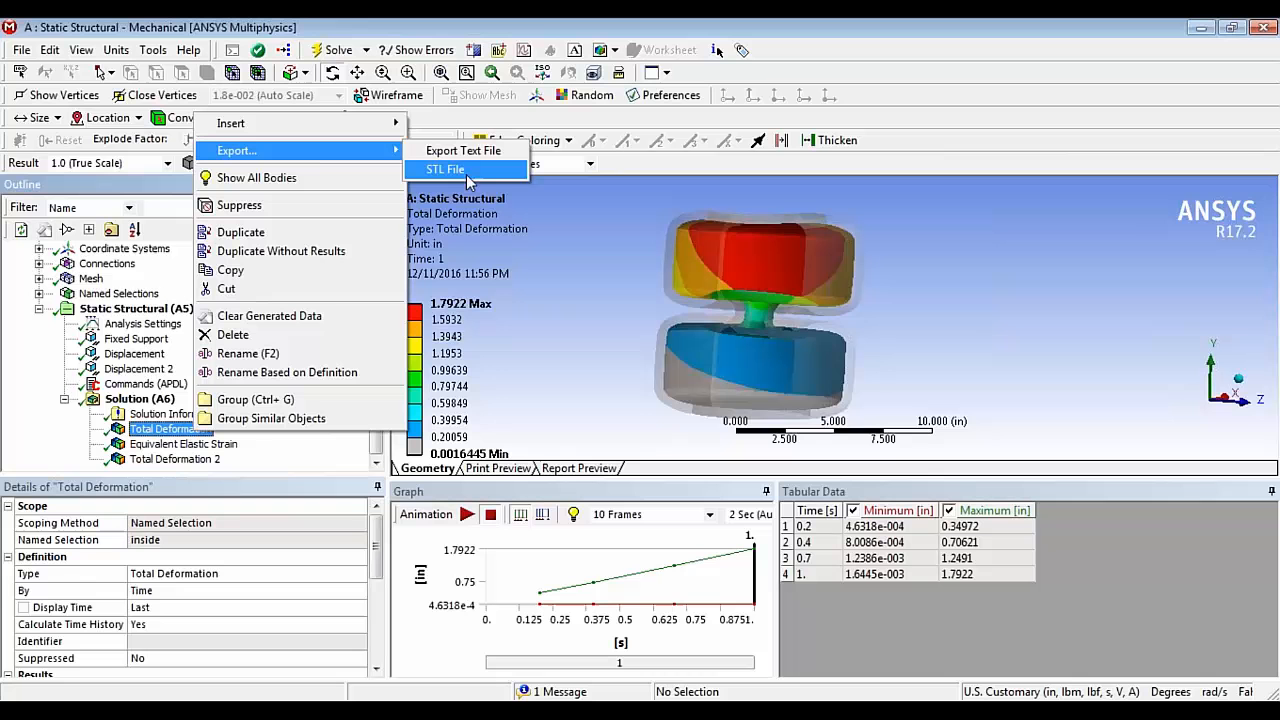
mouse_move(466, 172)
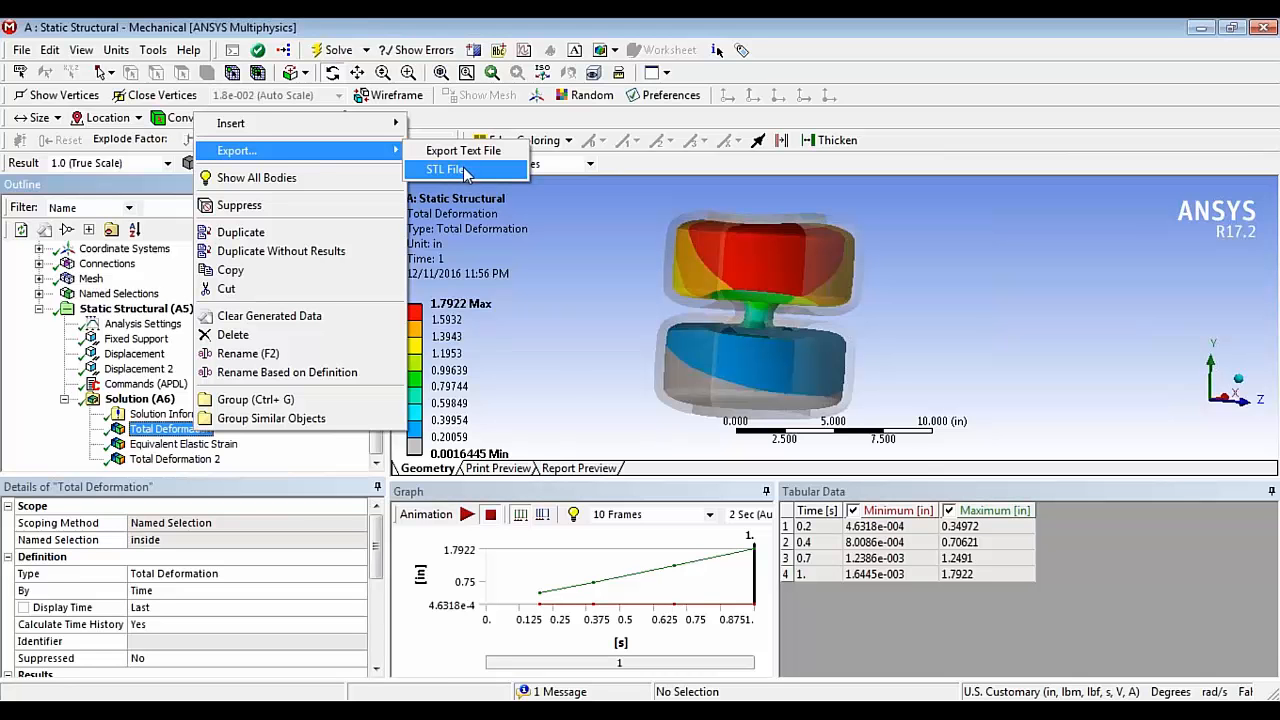
mouse_move(625, 338)
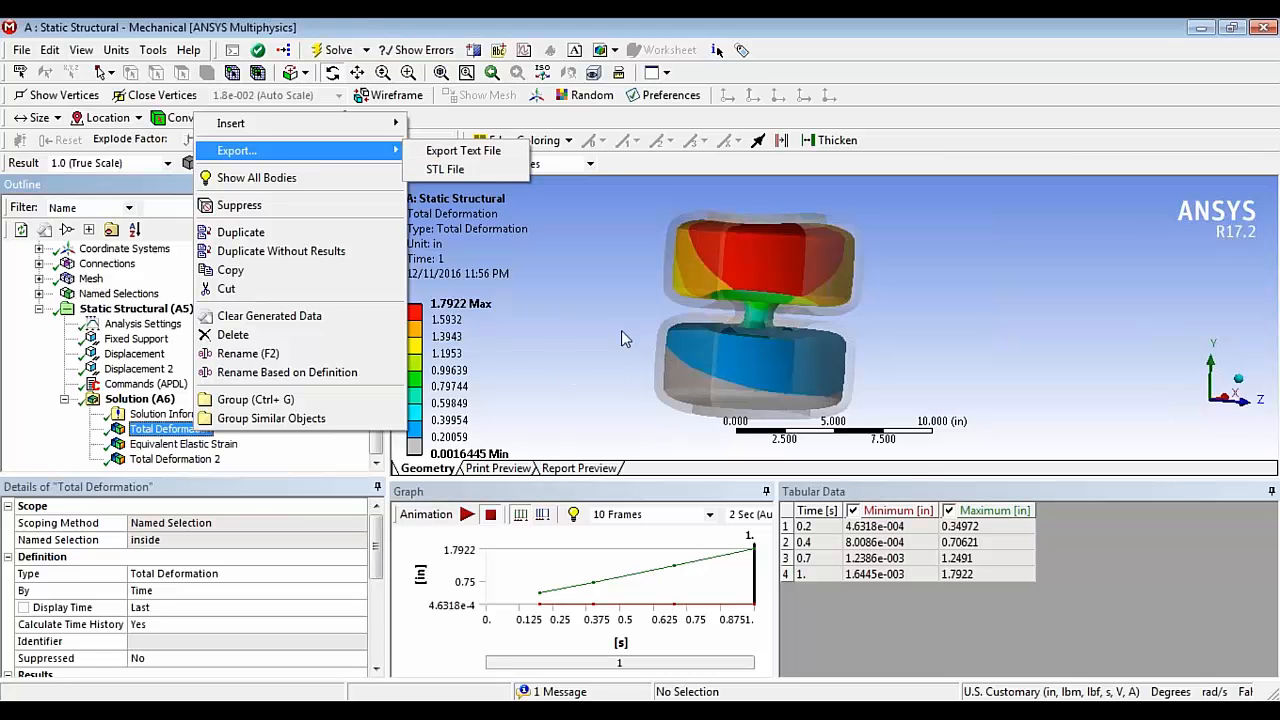
mouse_move(446, 169)
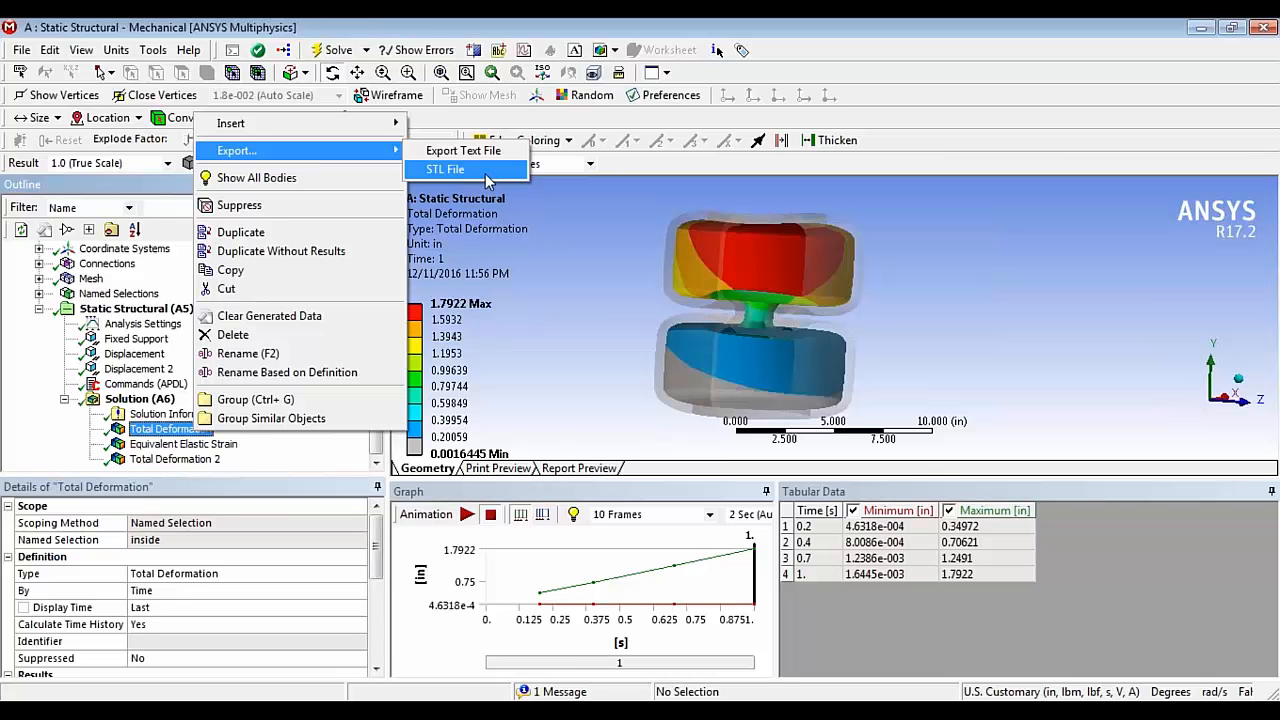
mouse_move(483, 178)
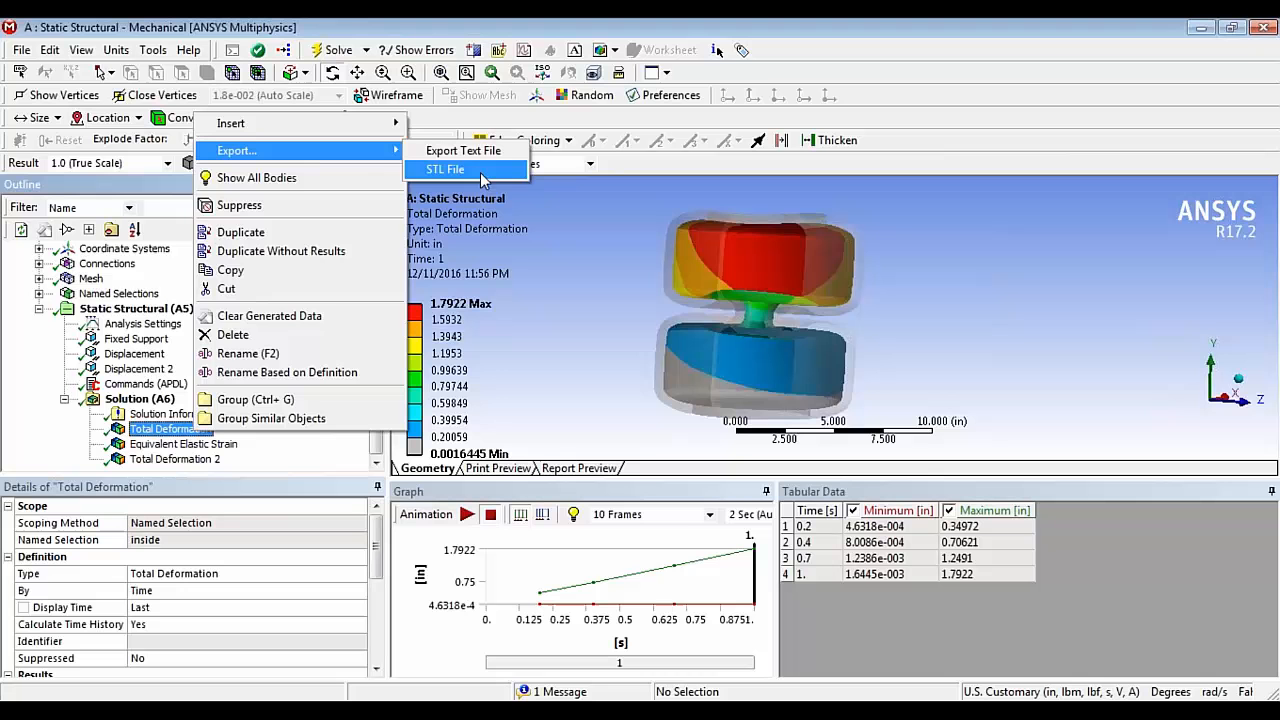
click(445, 169)
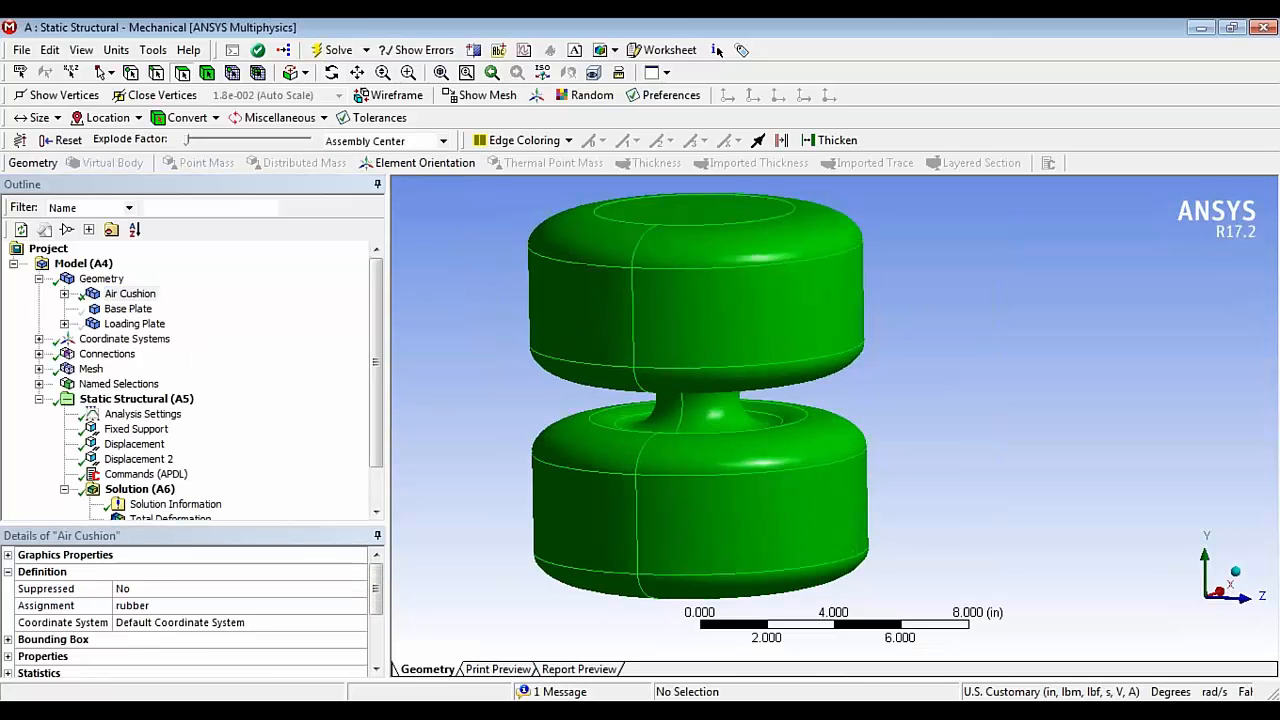
Step: Play and then stop the Total Deformation animation
click(137, 353)
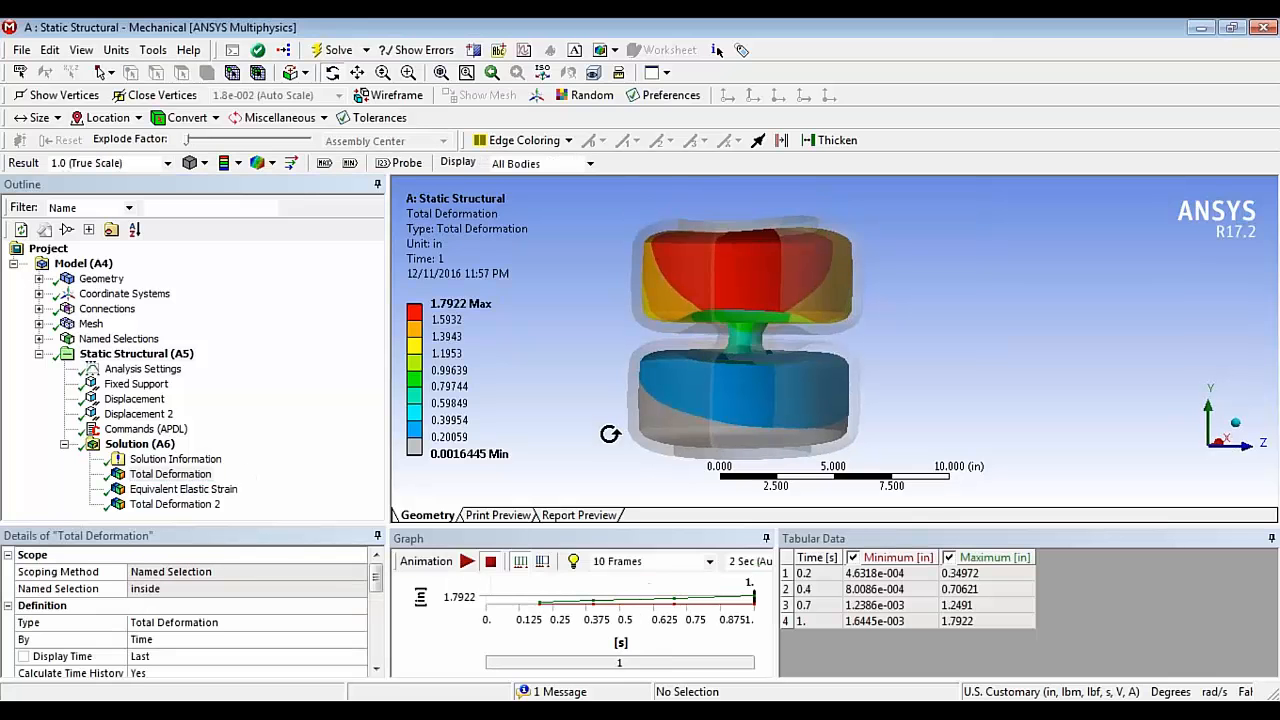
click(469, 561)
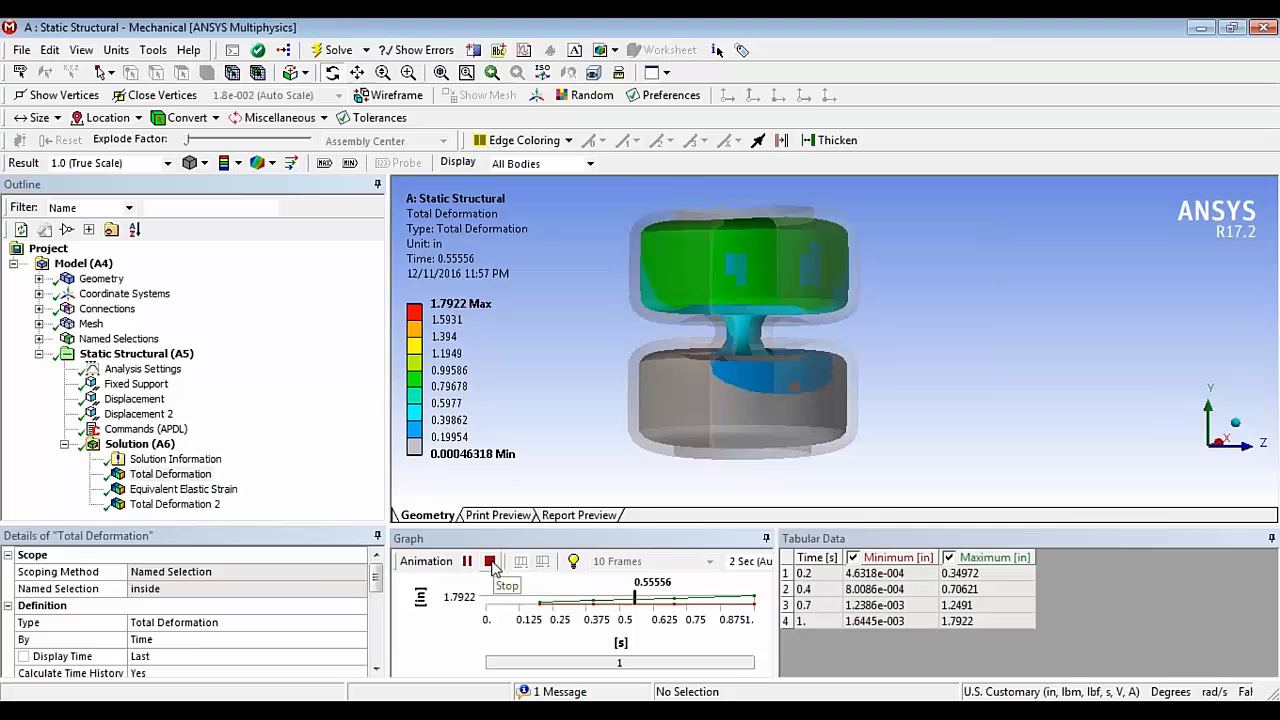
click(466, 561)
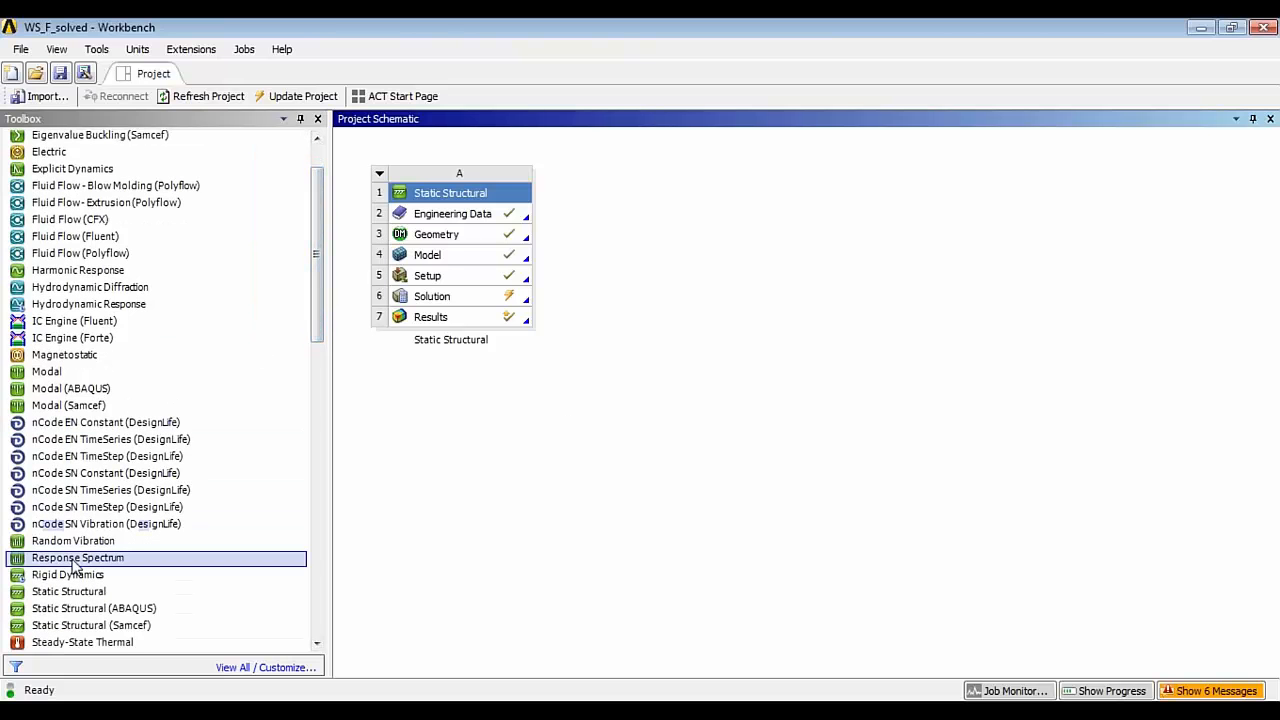
Step: Add Static Structural system B with its default name, its Model fed by A6 Solution
drag(68, 591, 663, 215)
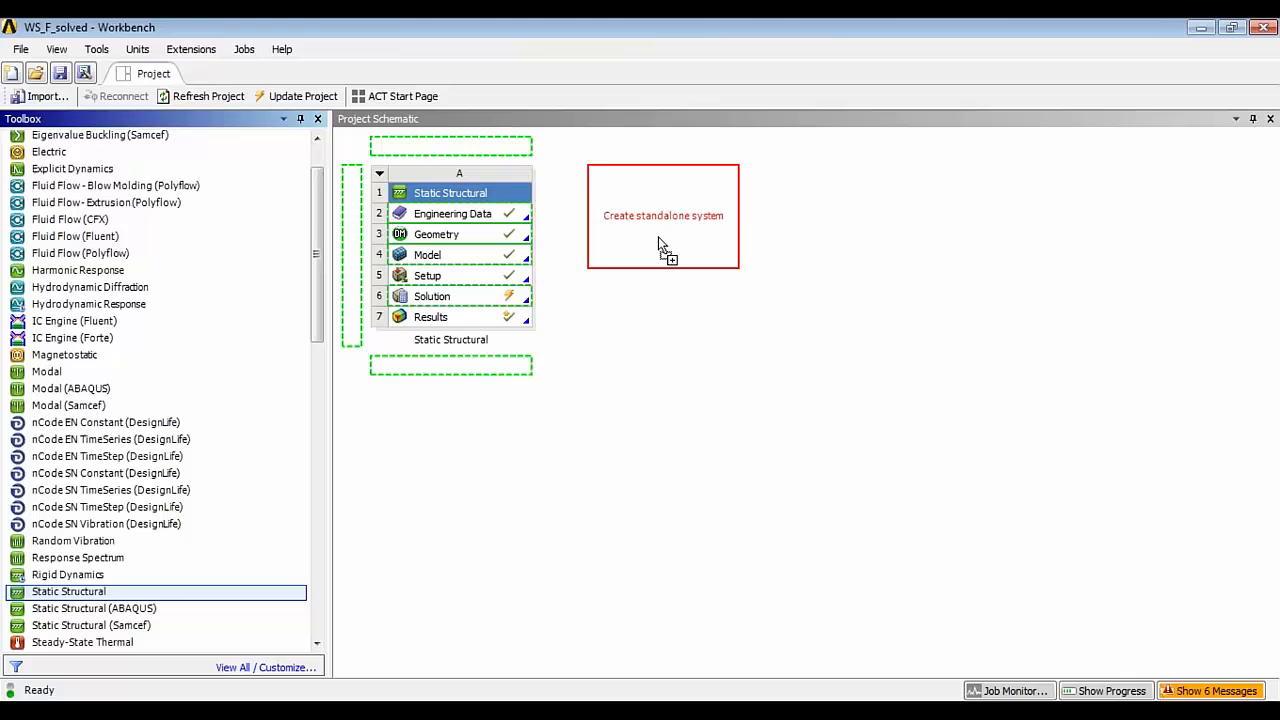
drag(68, 591, 663, 215)
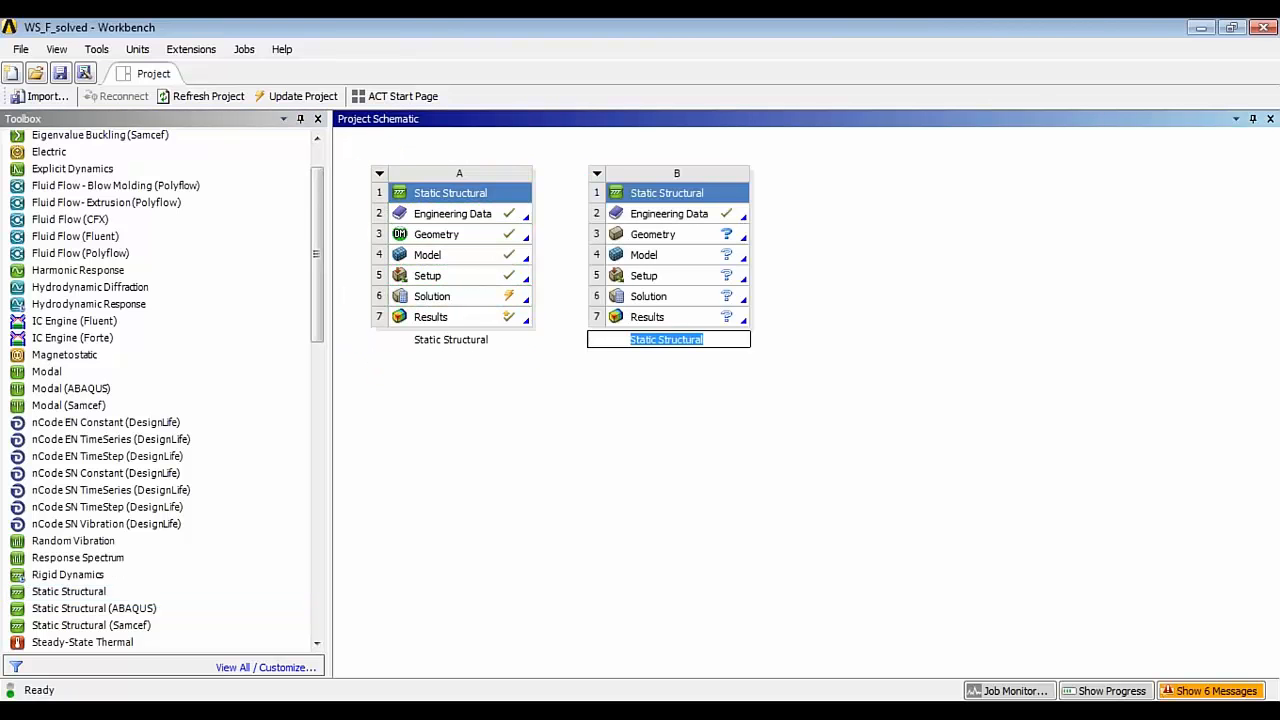
click(450, 296)
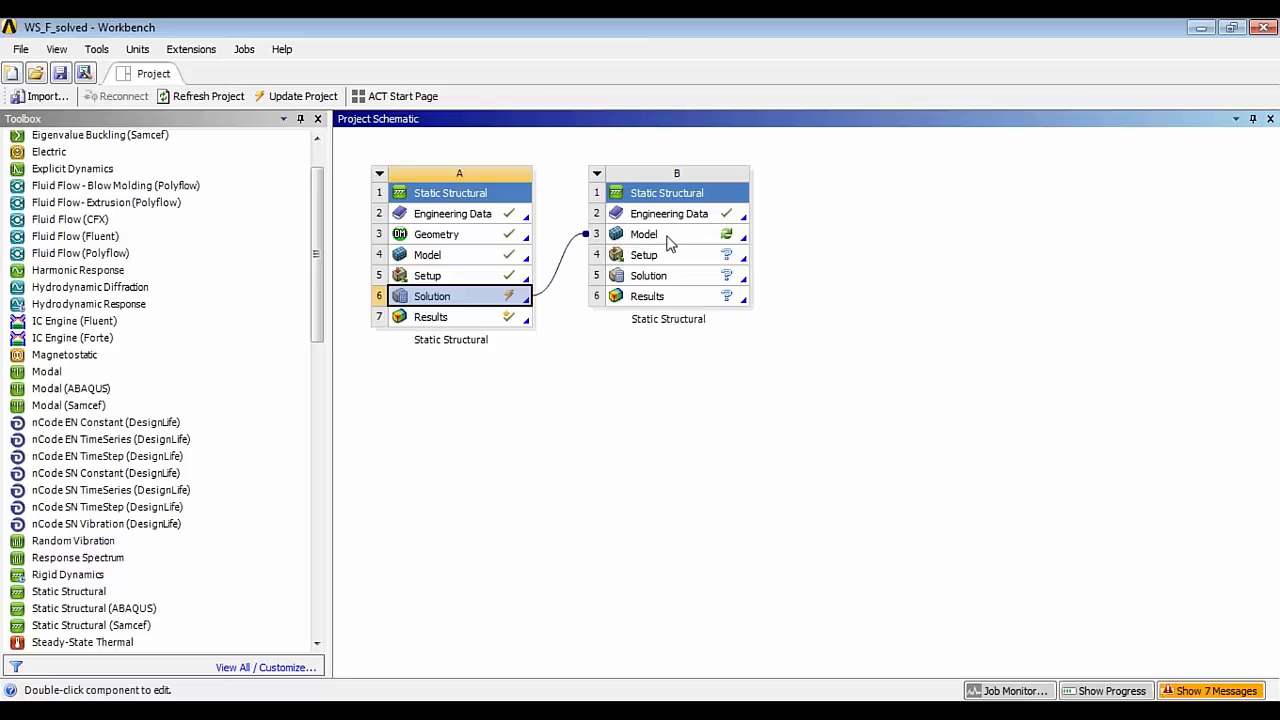
mouse_move(545, 300)
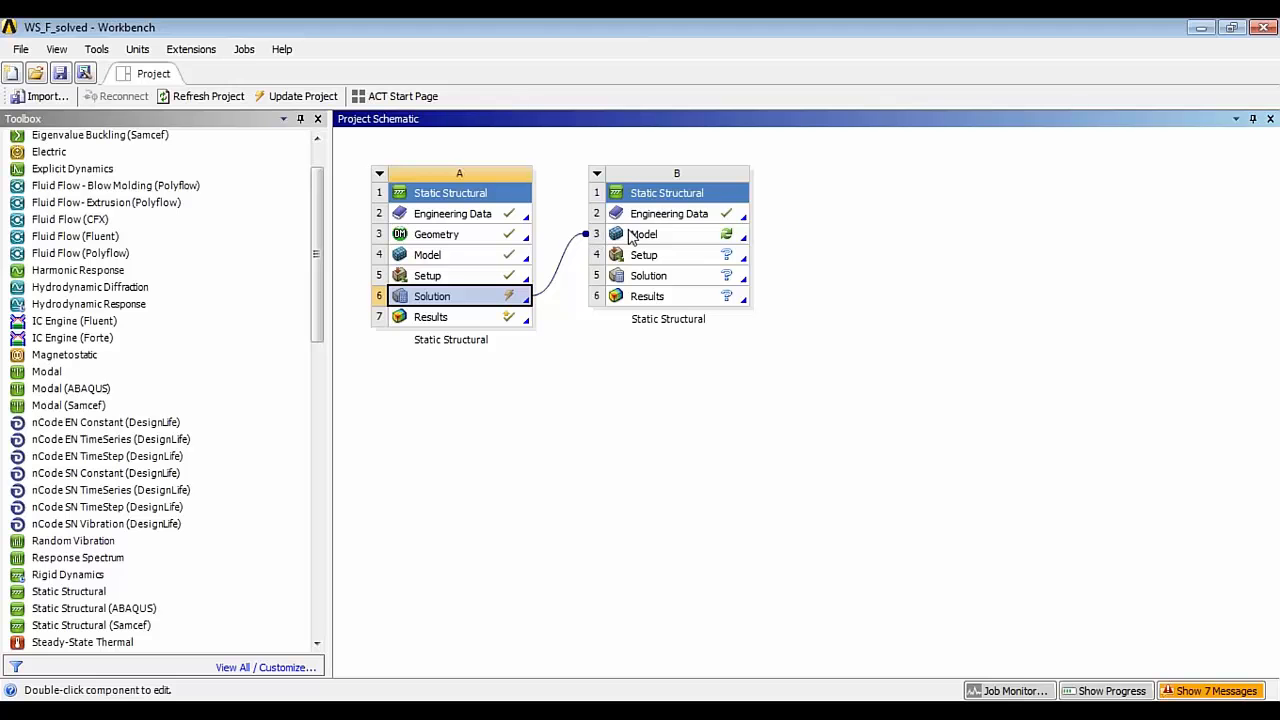
mouse_move(674, 233)
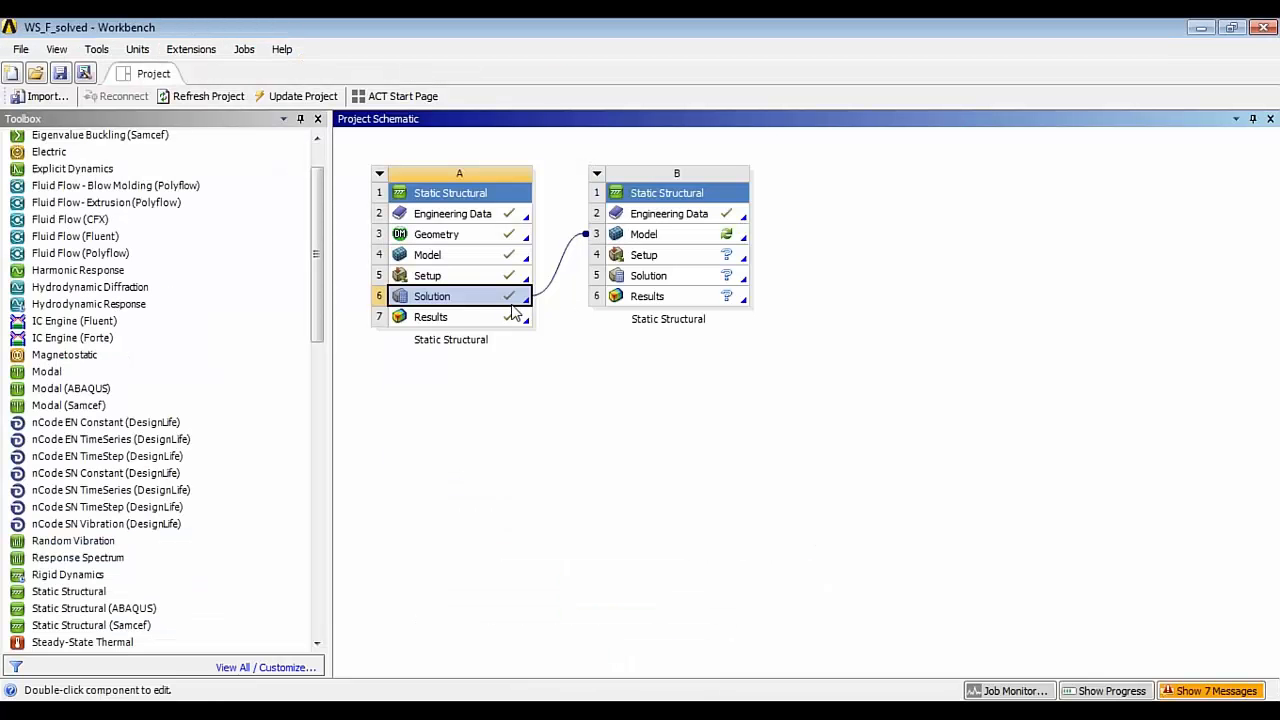
click(661, 234)
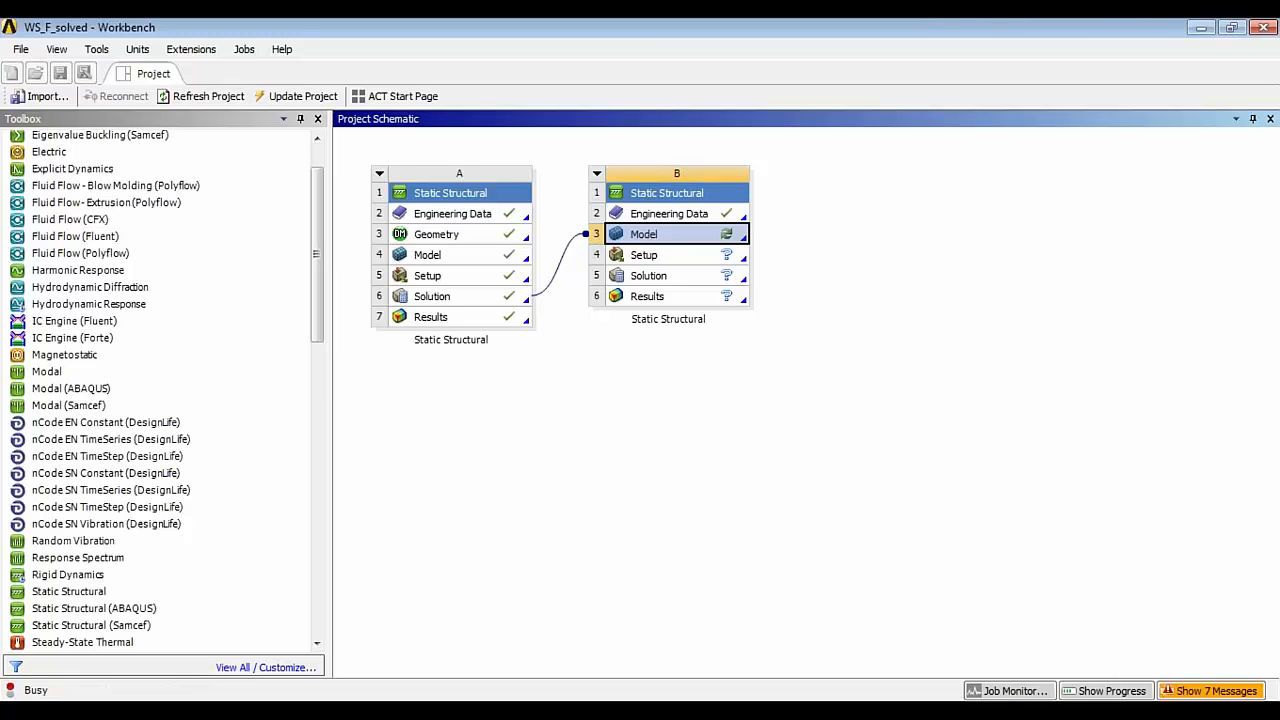
Step: Open system B's model in Mechanical, then close Mechanical back to the schematic
double_click(660, 234)
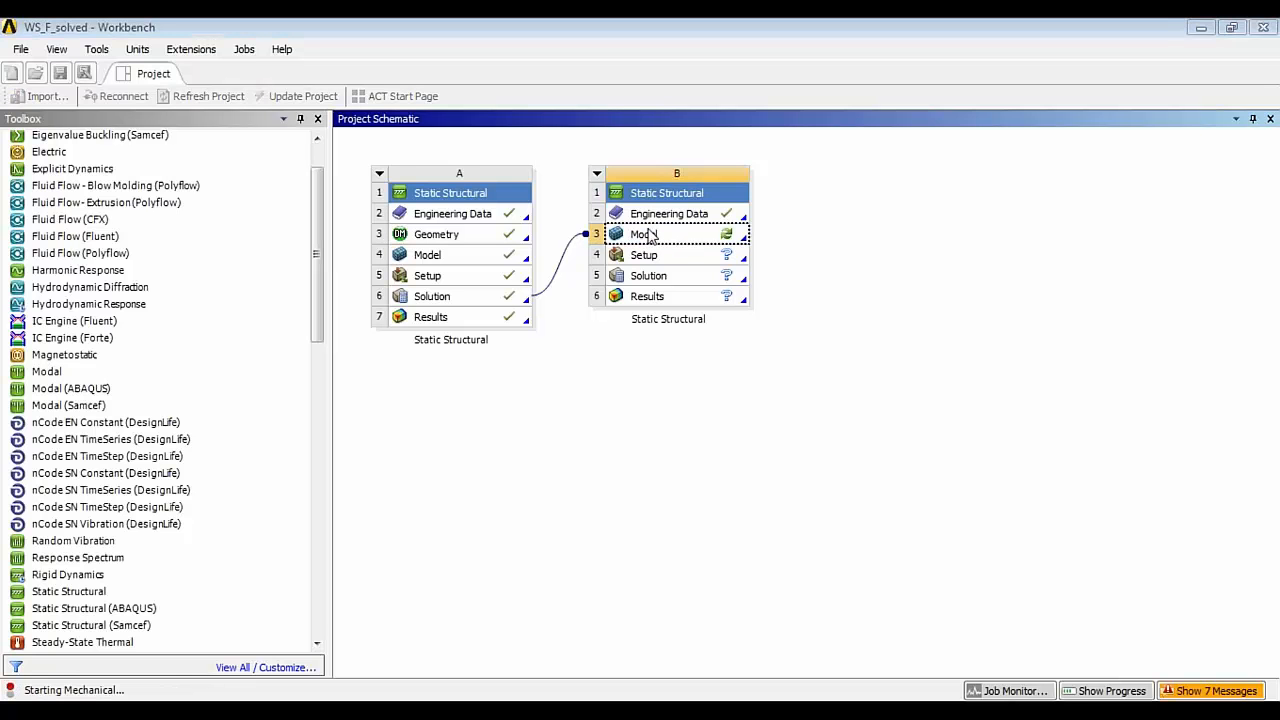
mouse_move(744, 254)
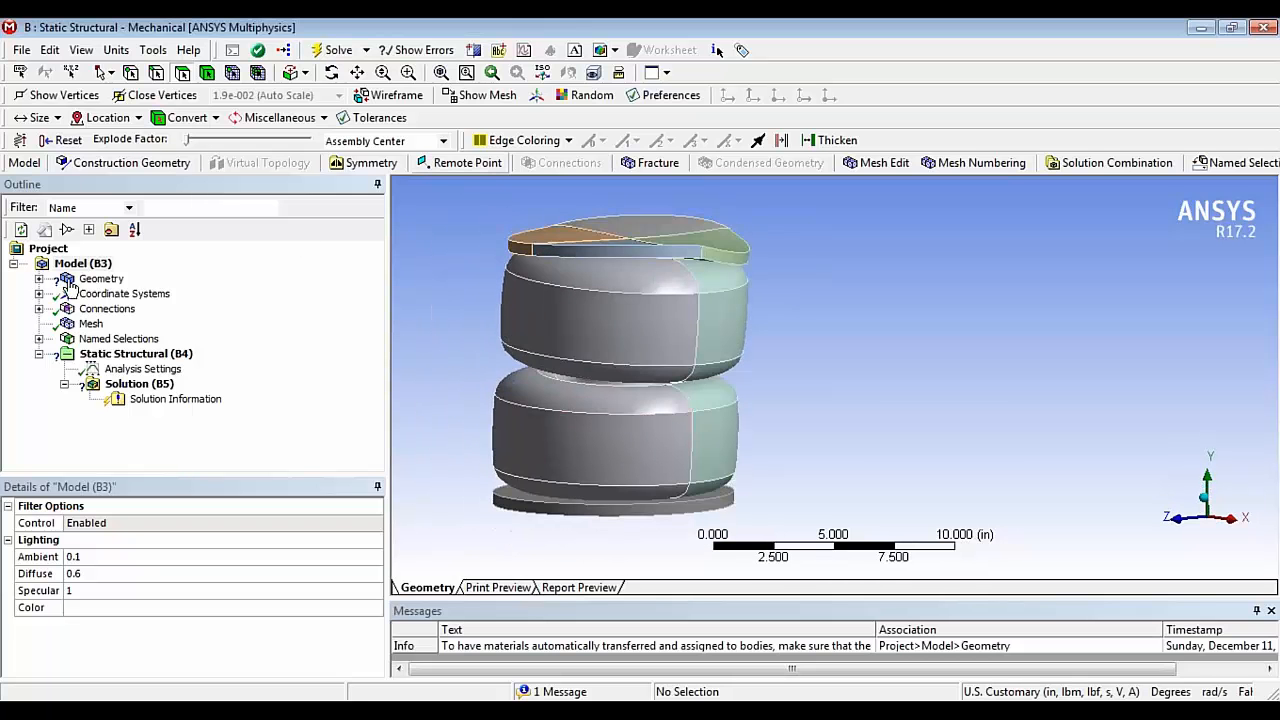
click(52, 278)
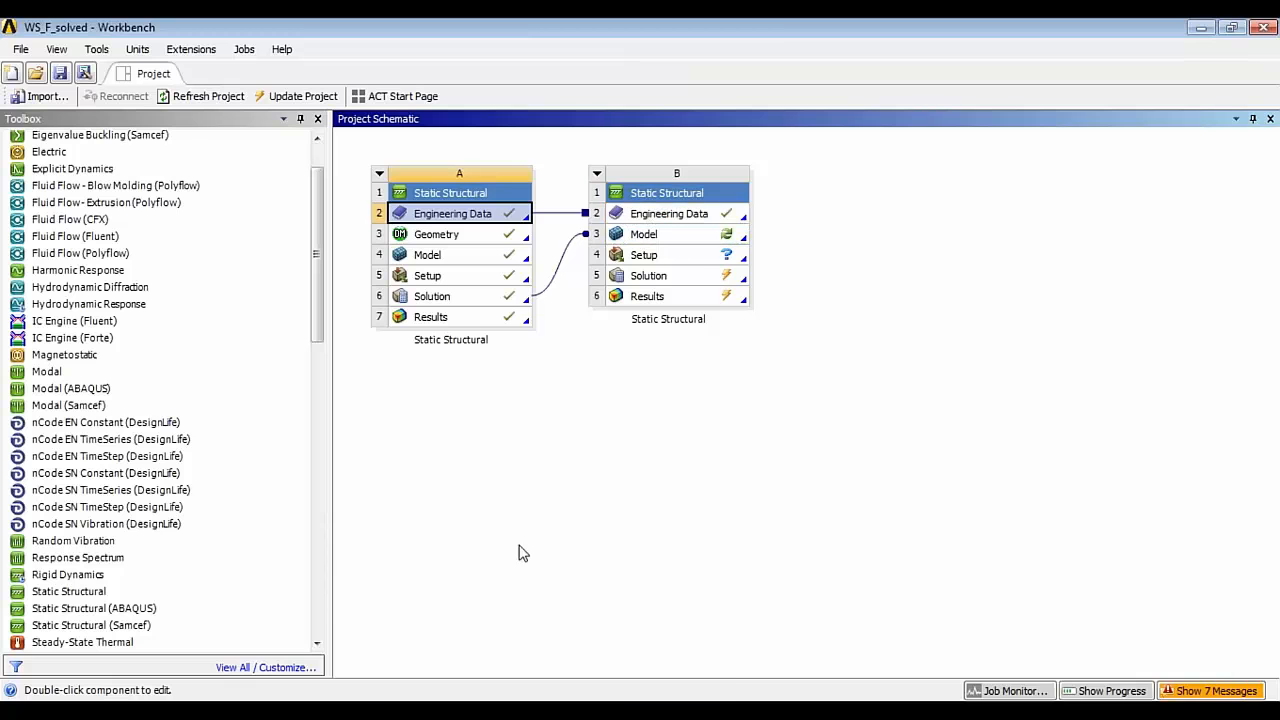
Step: Relaunch system B's Model cell in Mechanical using Edit..
double_click(643, 234)
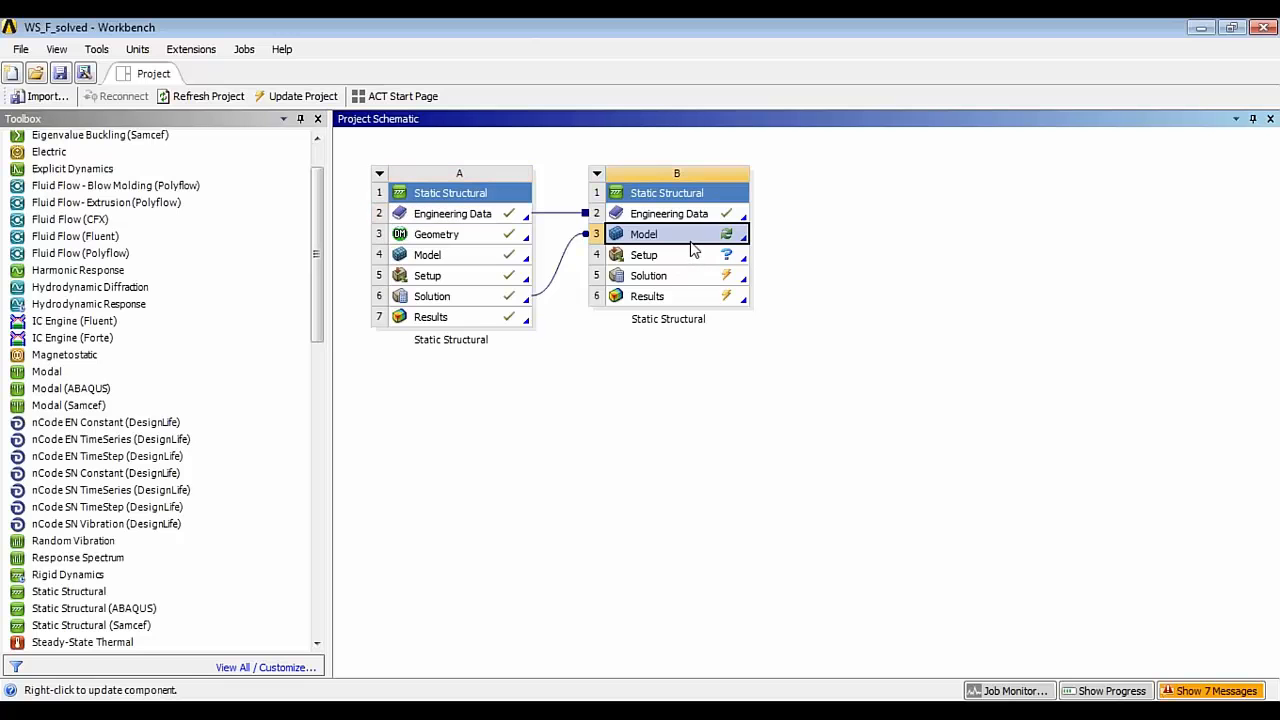
mouse_move(697, 258)
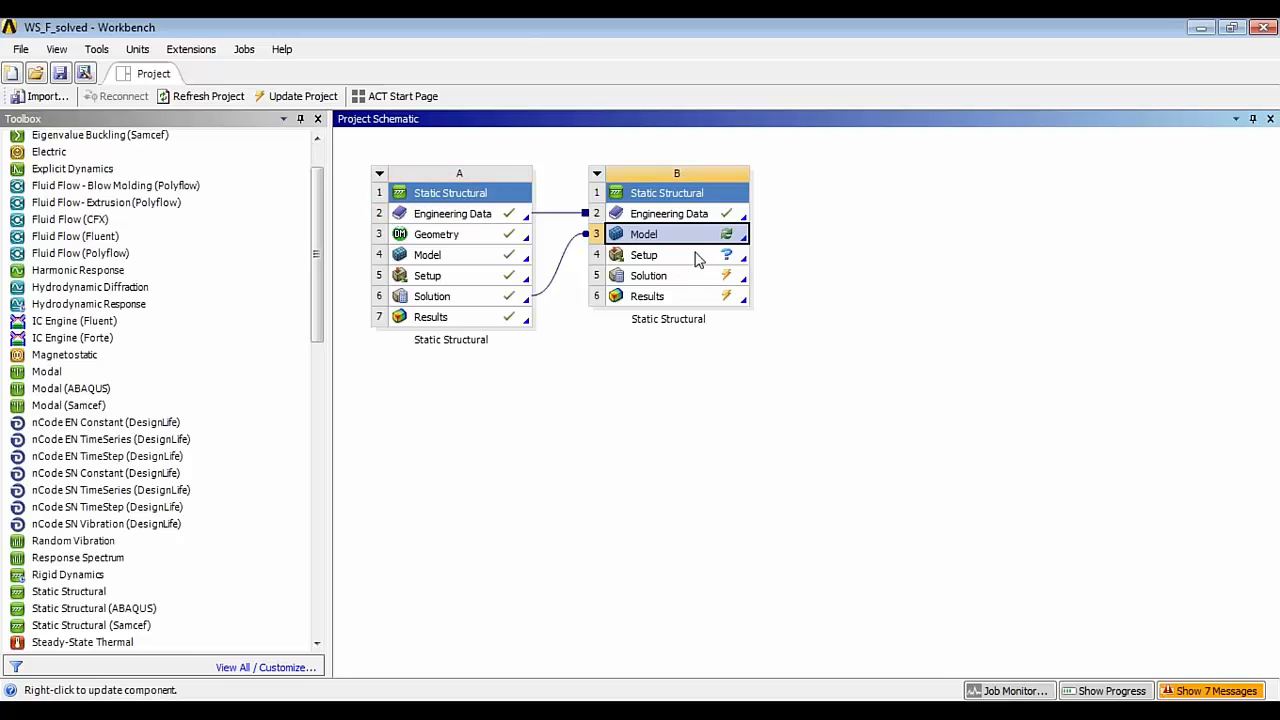
right_click(667, 234)
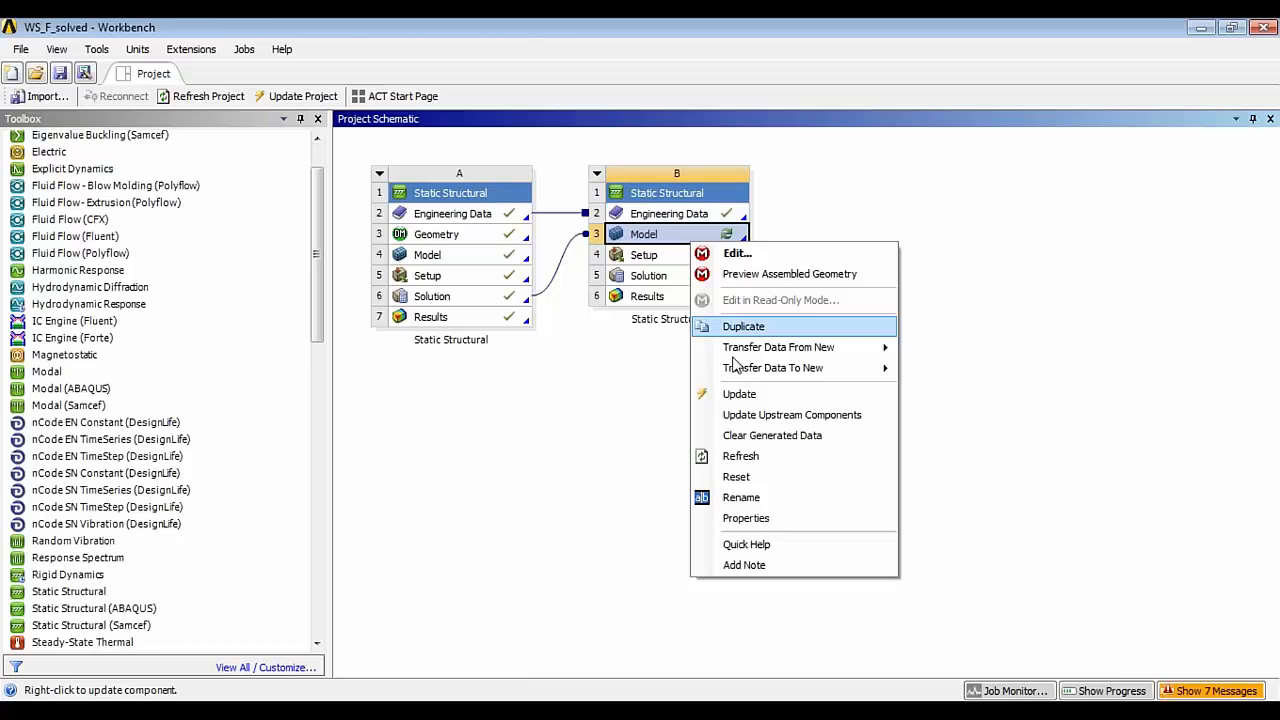
click(737, 253)
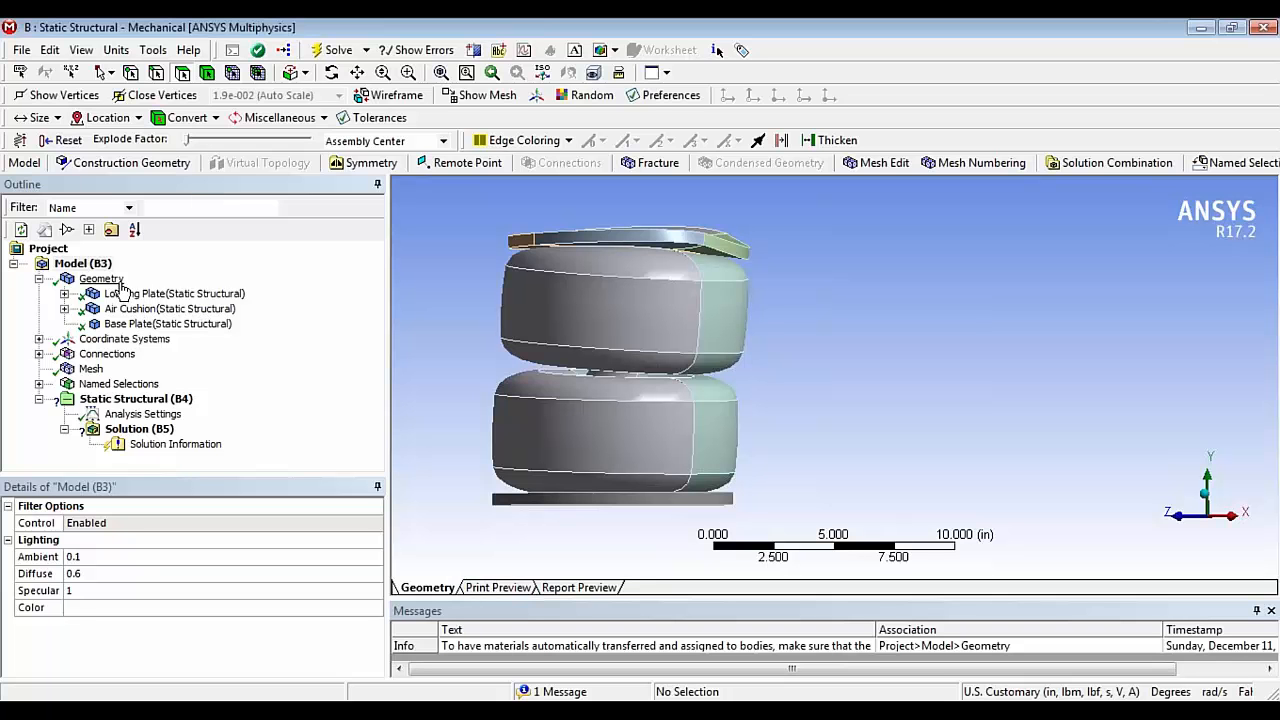
Step: Export the Geometry as geometry.pmdb, overwriting the existing file
right_click(101, 278)
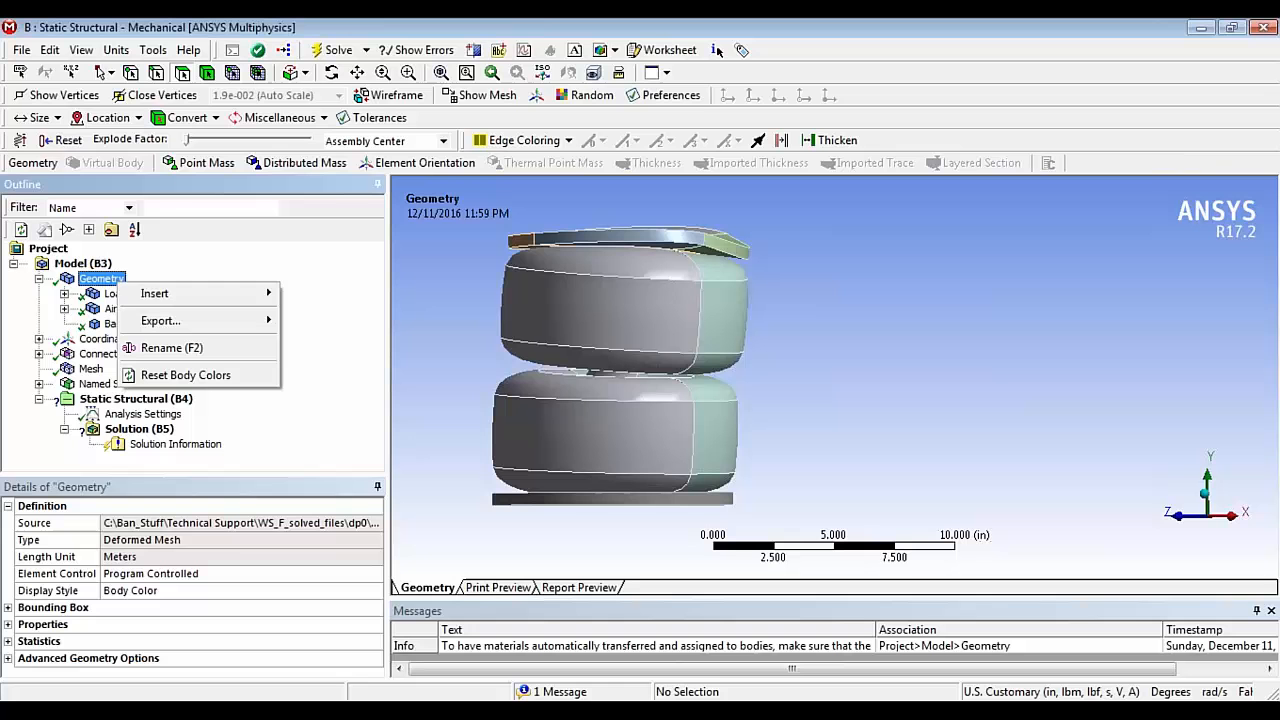
mouse_move(230, 352)
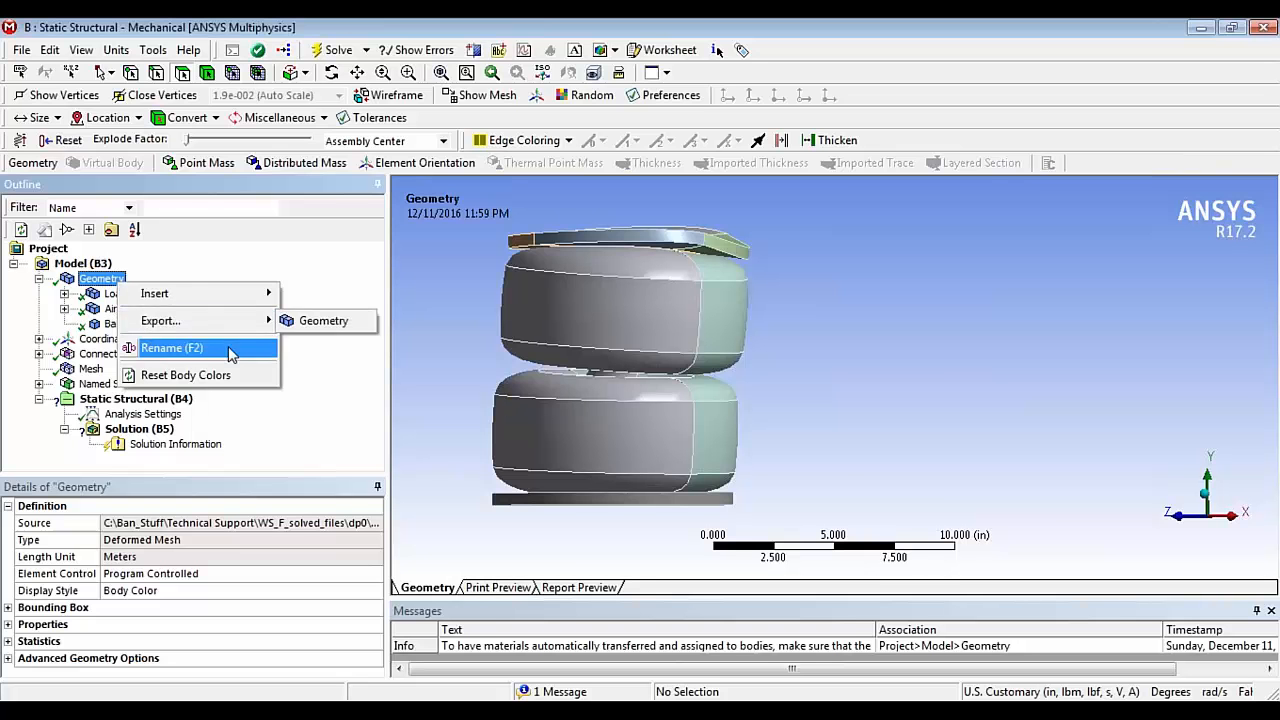
click(160, 320)
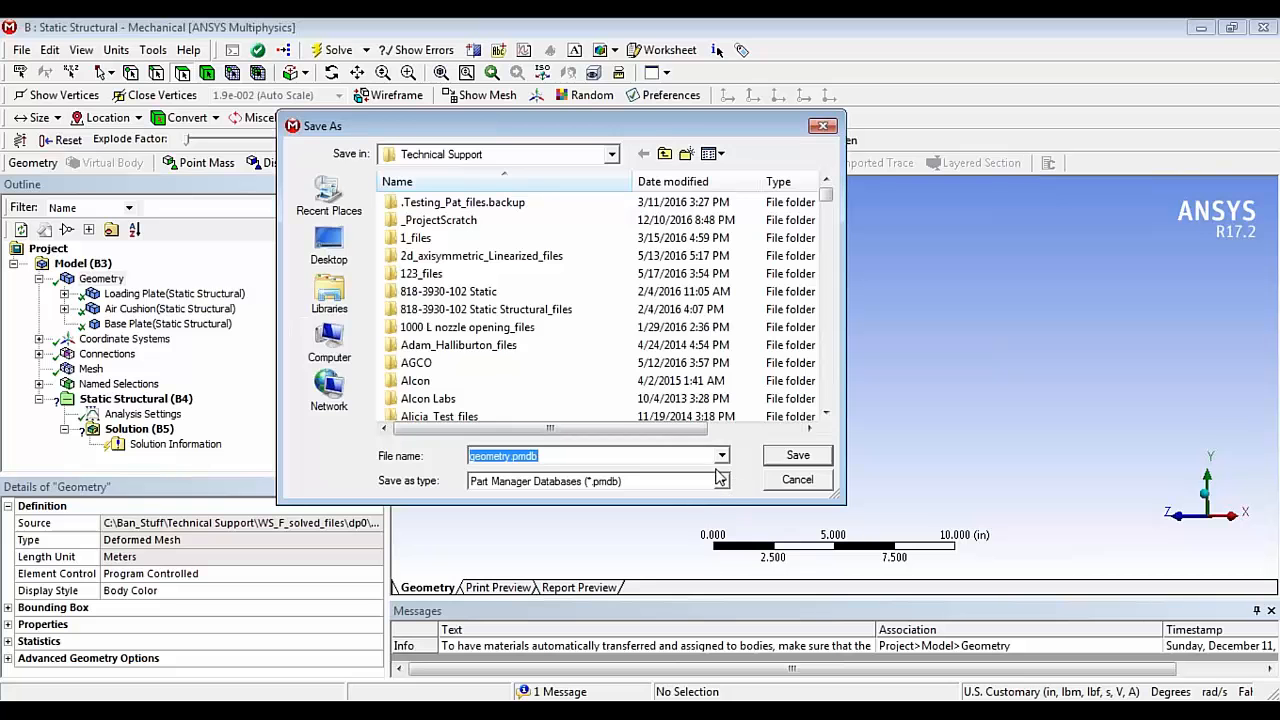
click(797, 455)
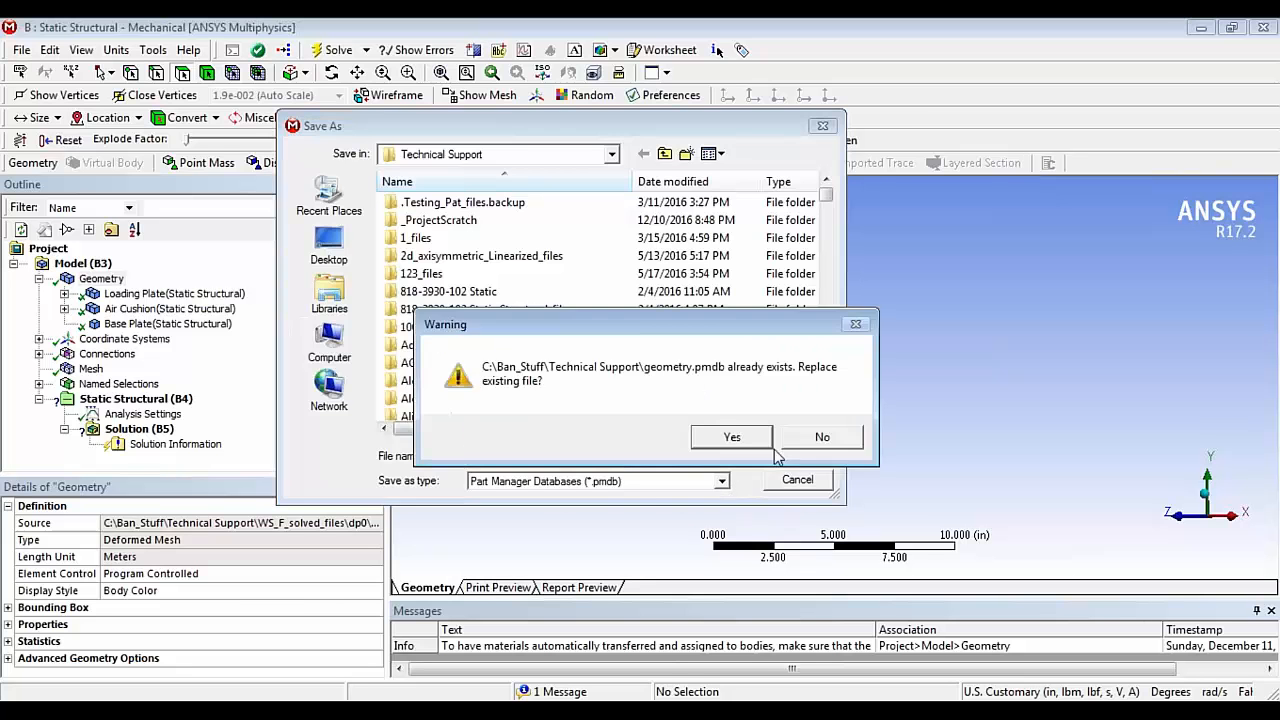
click(731, 436)
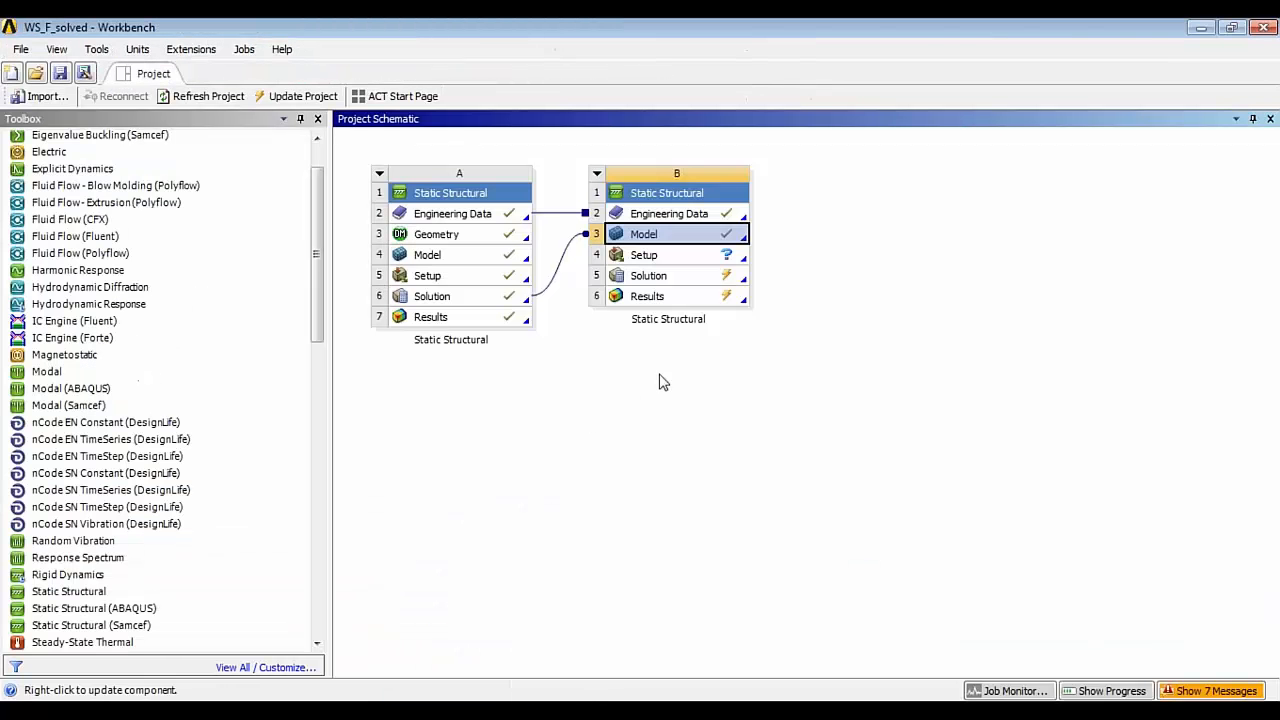
Step: Start a new DesignModeler geometry from system C's Geometry cell and begin opening a file
scroll(down, 3)
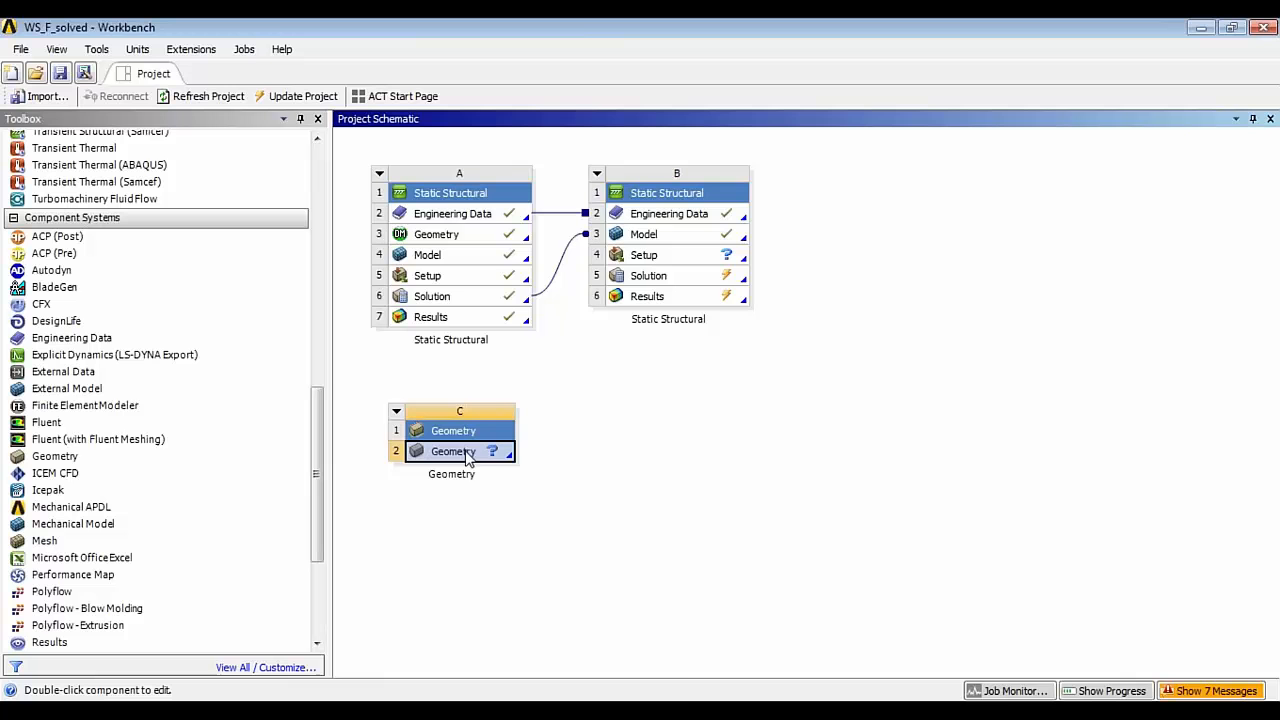
right_click(451, 451)
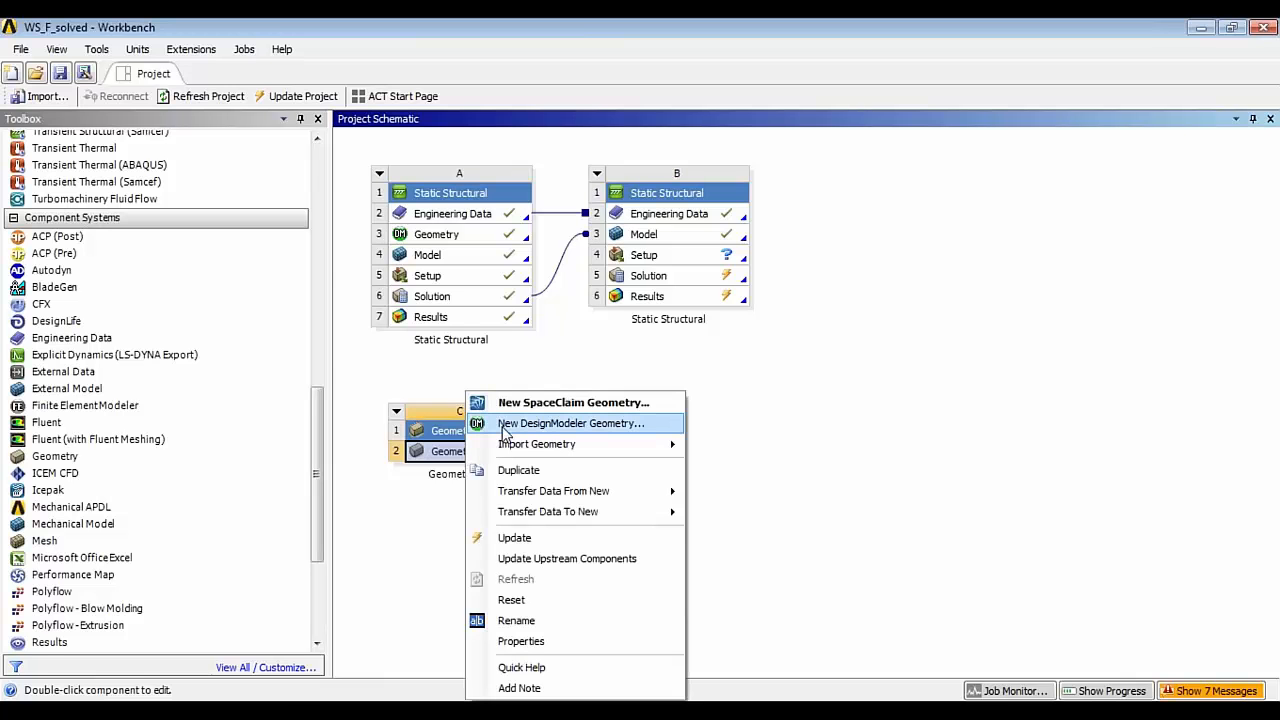
click(570, 423)
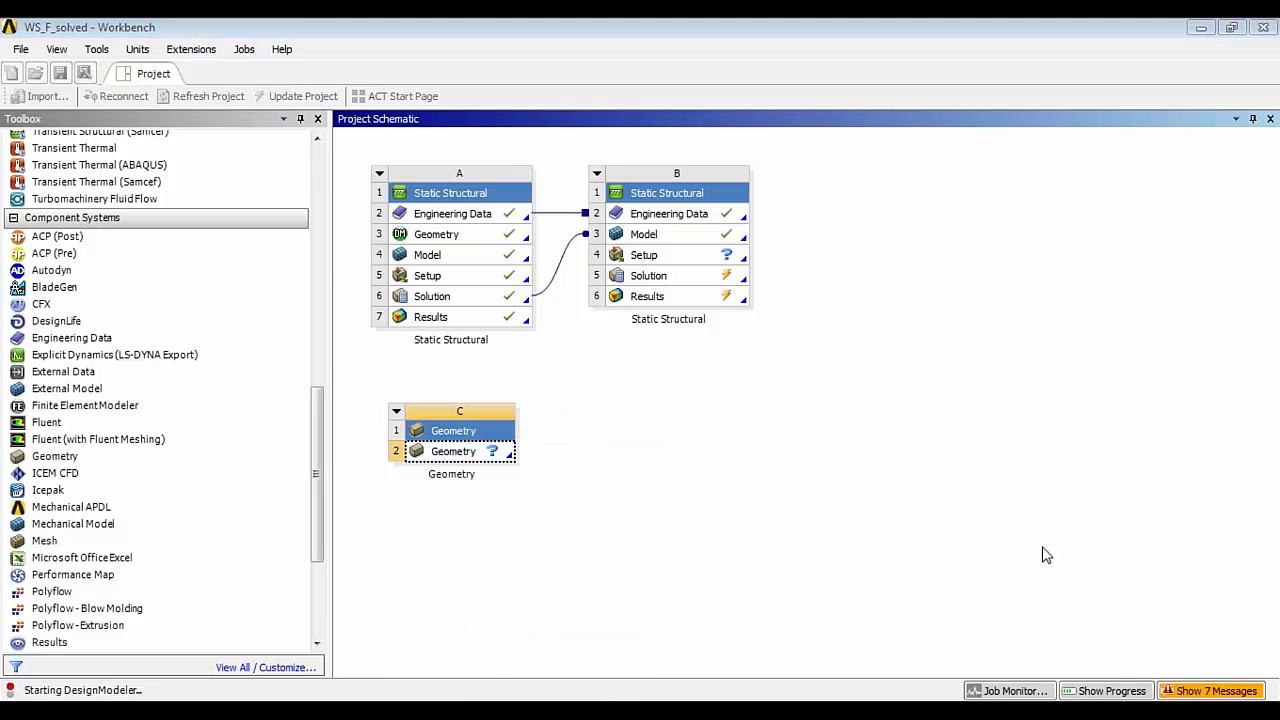
click(26, 47)
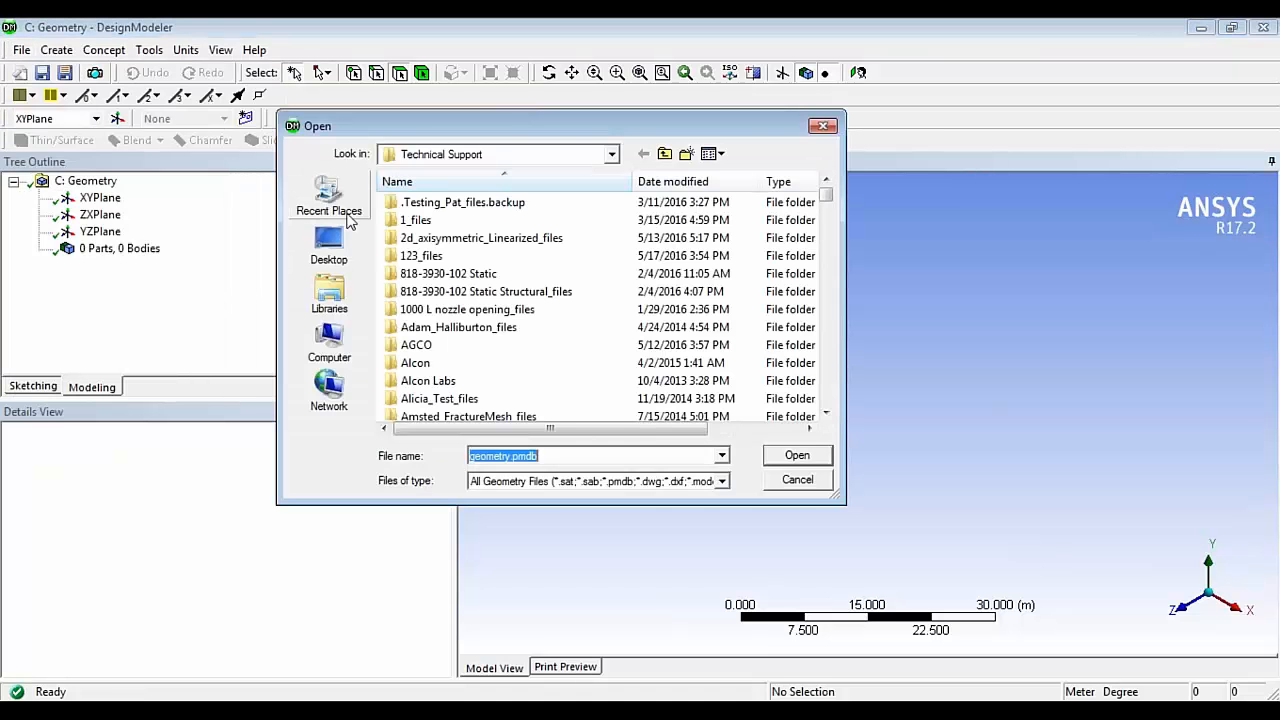
Step: Open geometry.pmdb and generate it into 3 parts and 9 bodies
scroll(down, 3)
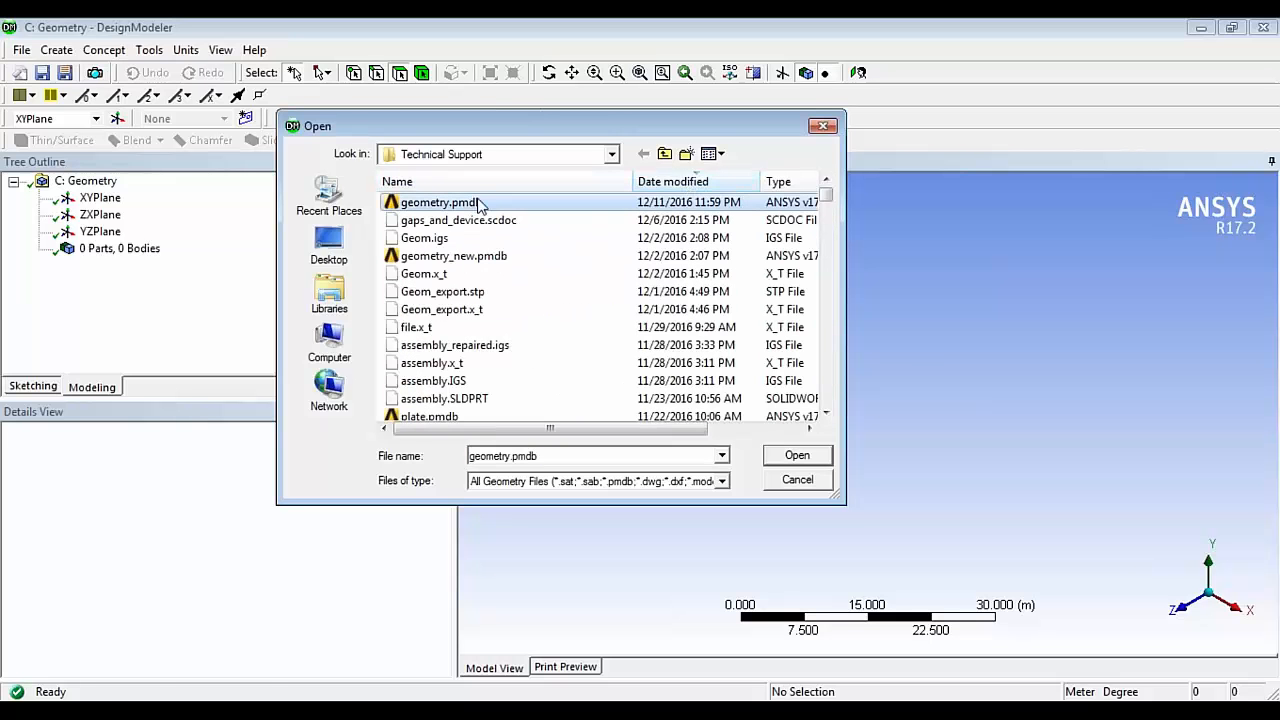
click(797, 455)
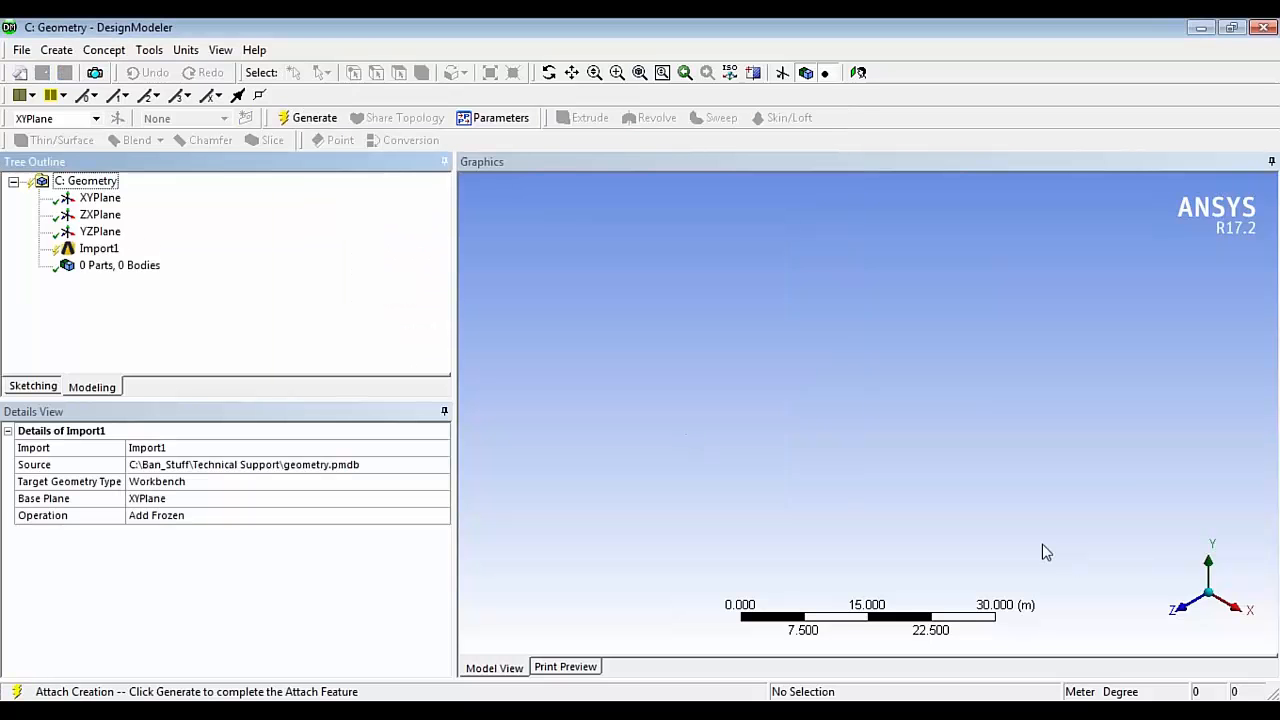
click(313, 117)
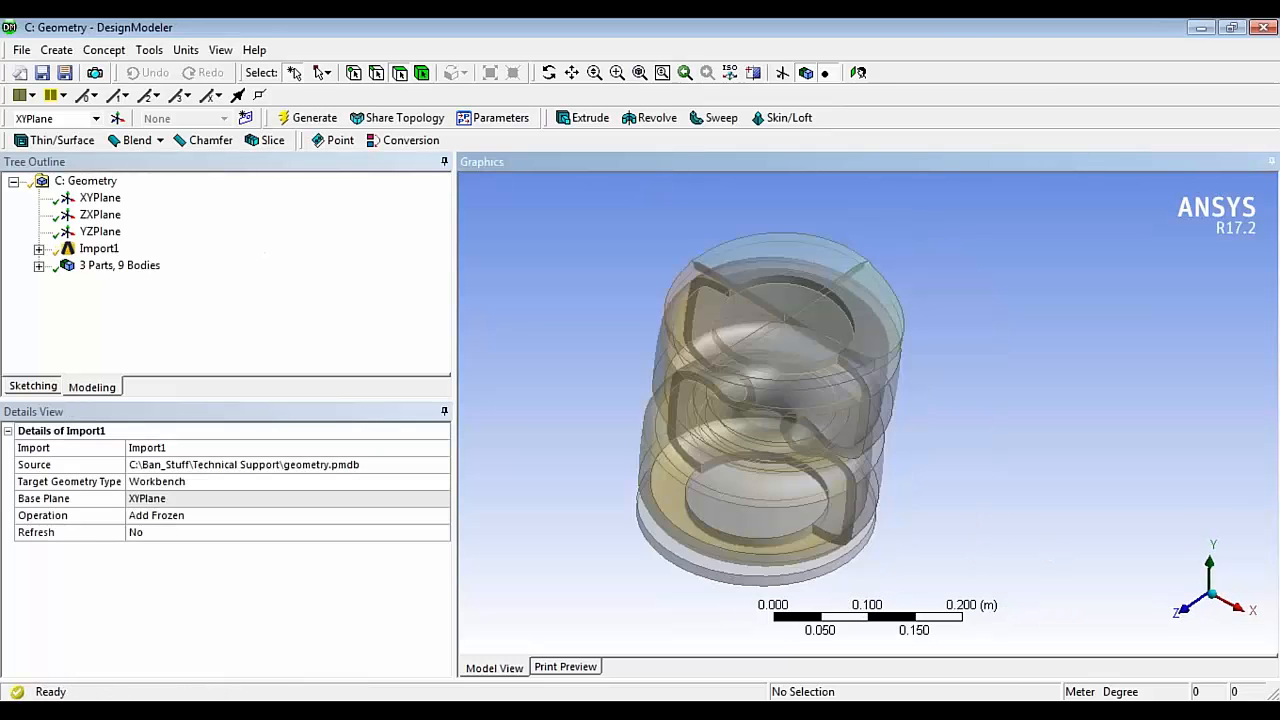
Step: Turn off Frozen Body Transparency and orbit the now-solid deformed cushion
click(220, 50)
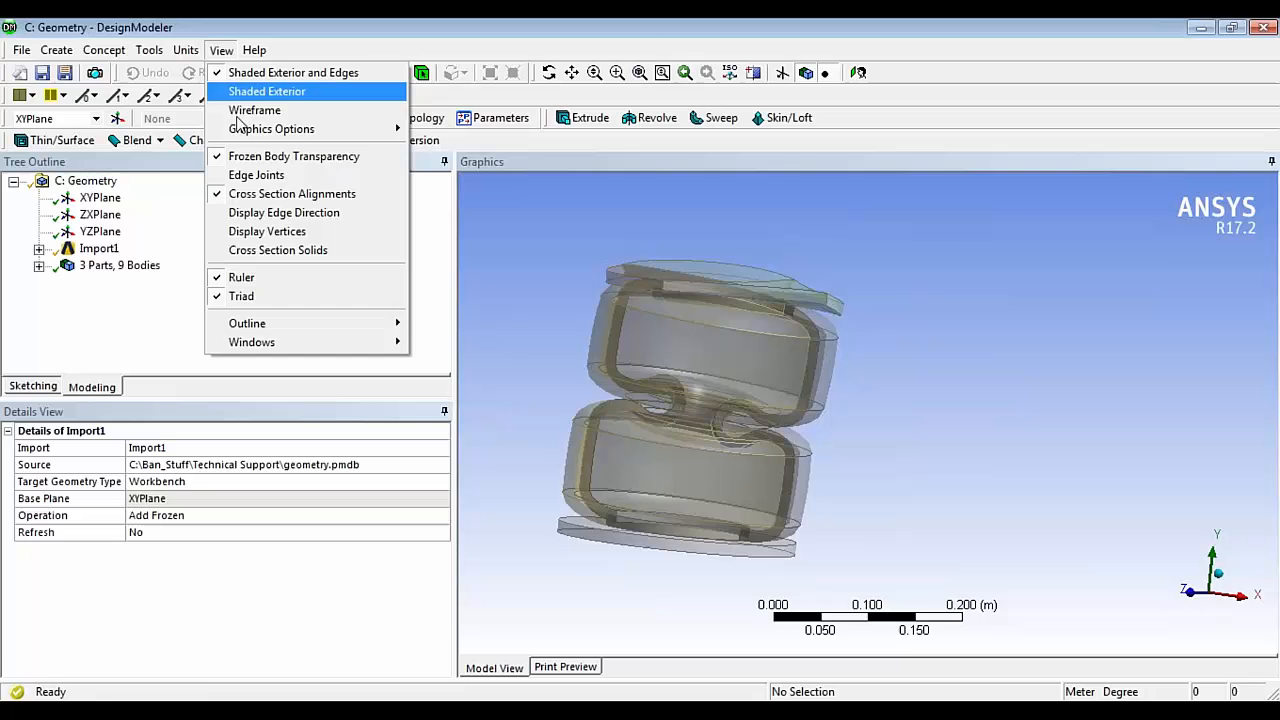
click(267, 91)
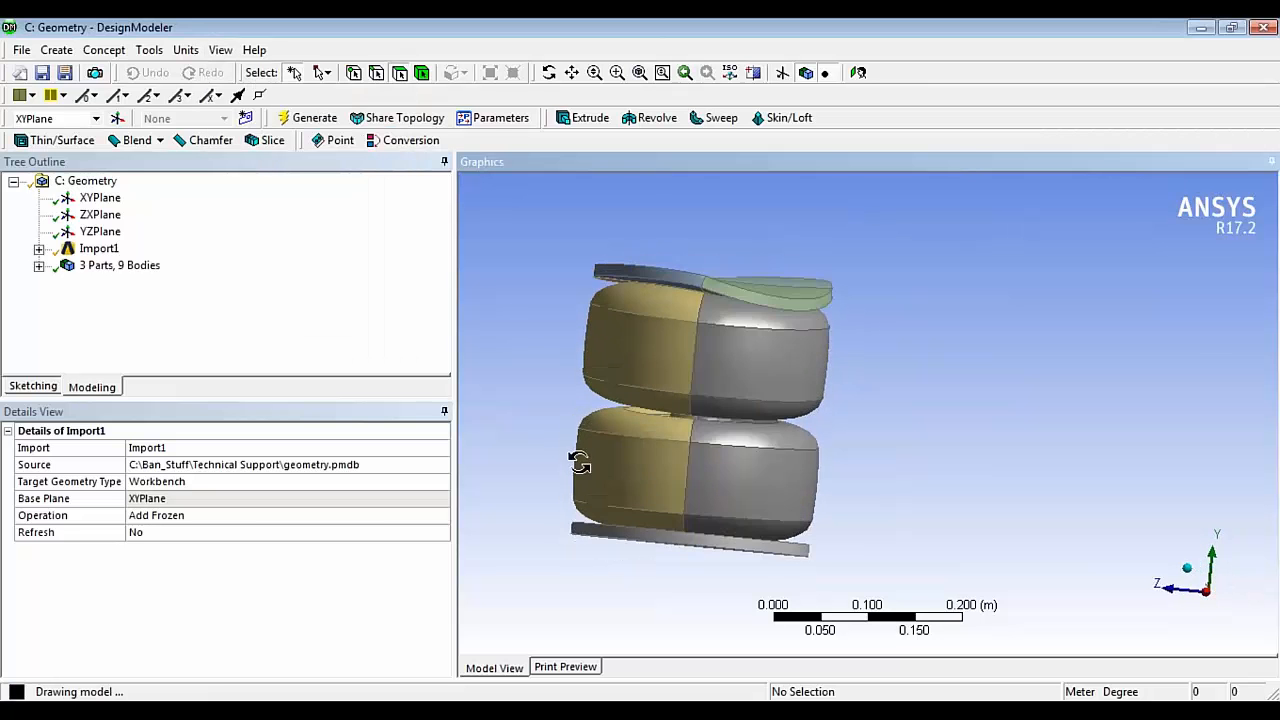
drag(580, 460, 515, 475)
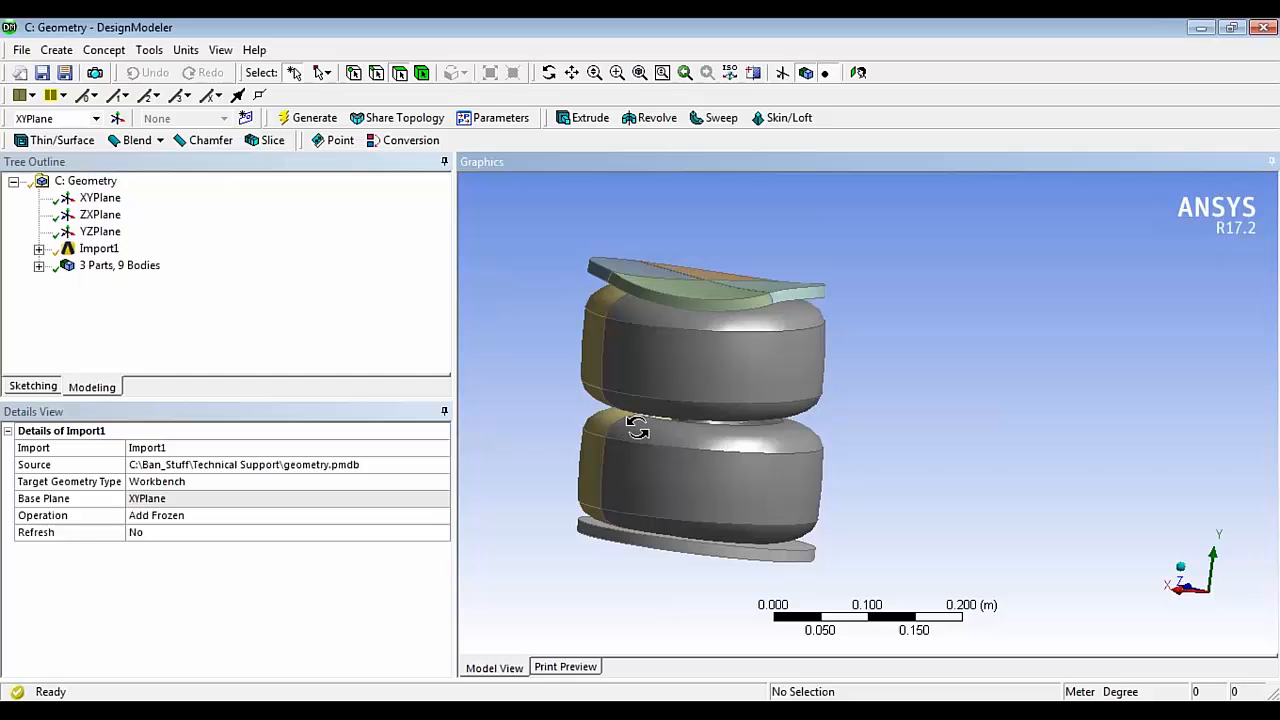
mouse_move(1050, 552)
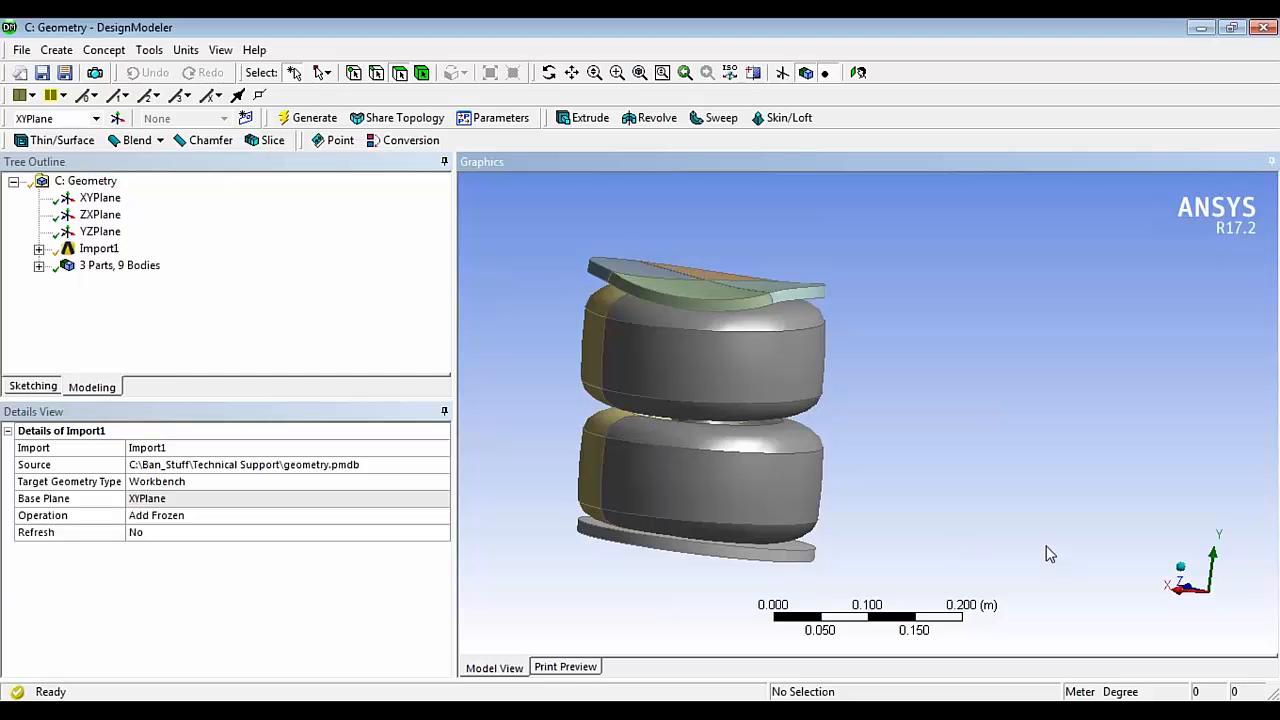